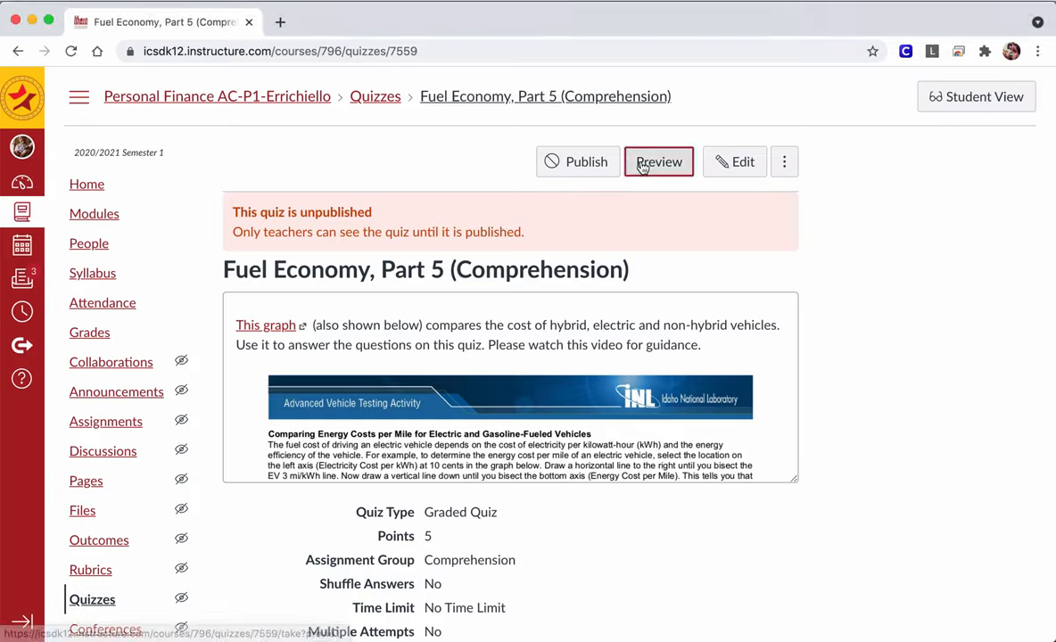
- Preview the Fuel Economy, Part 5 quiz and scroll past the instructions to Question 1
{"action": "left_click", "coordinate": [658, 161]}
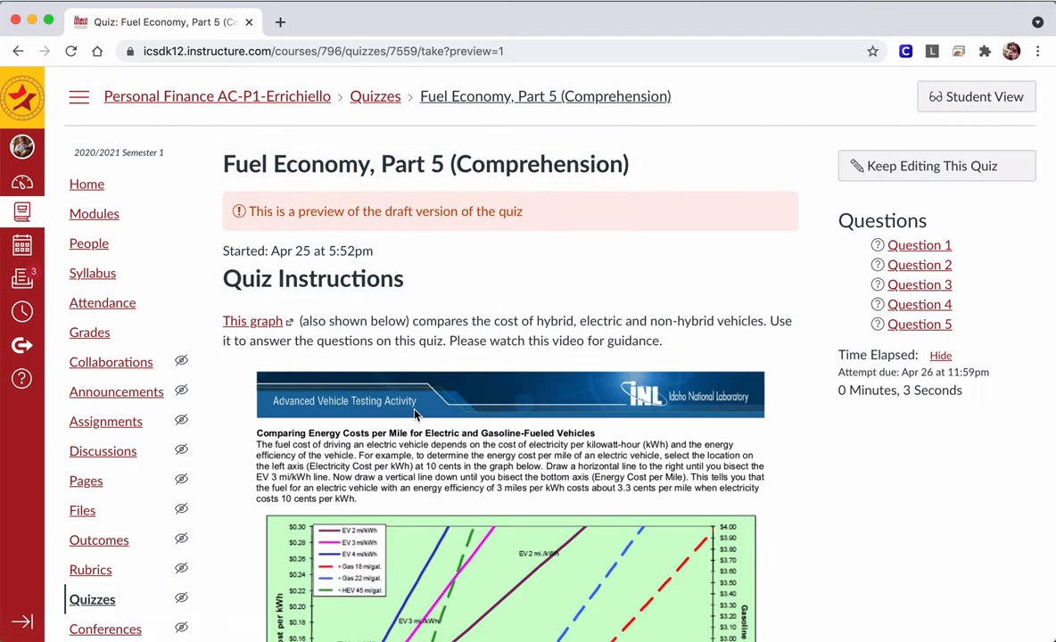
{"action": "scroll", "scroll_direction": "down", "scroll_amount": 3}
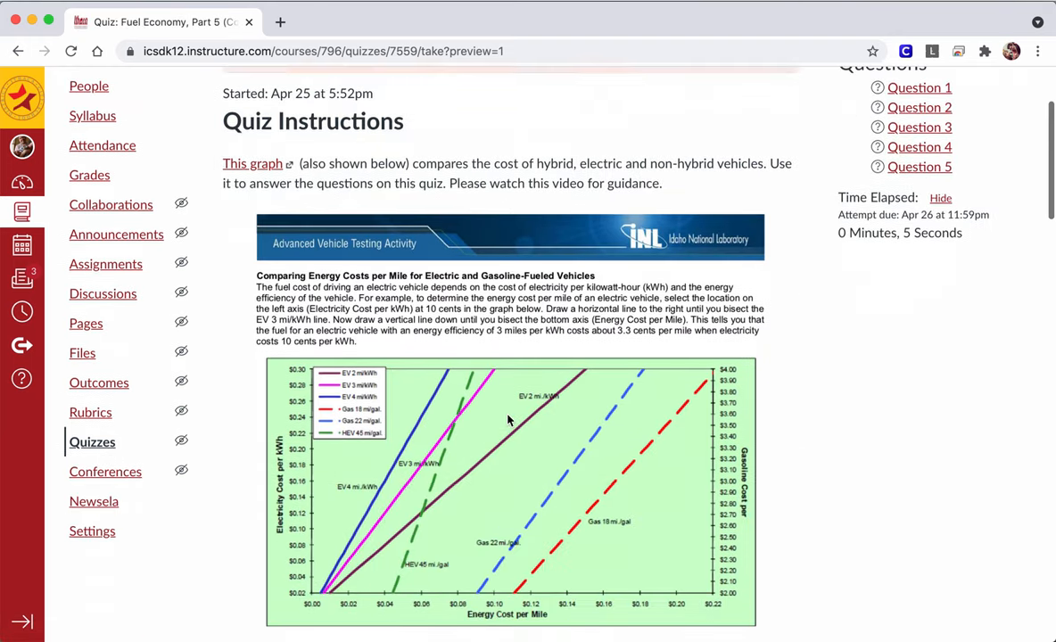
{"action": "scroll", "scroll_direction": "down", "scroll_amount": 3}
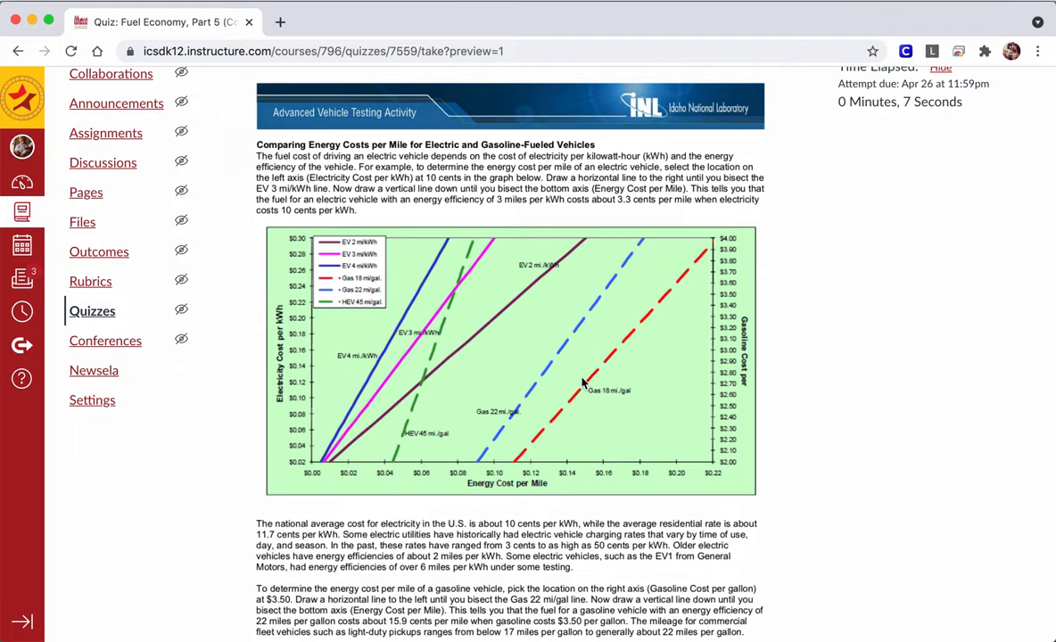
{"action": "scroll", "scroll_direction": "down", "scroll_amount": 3}
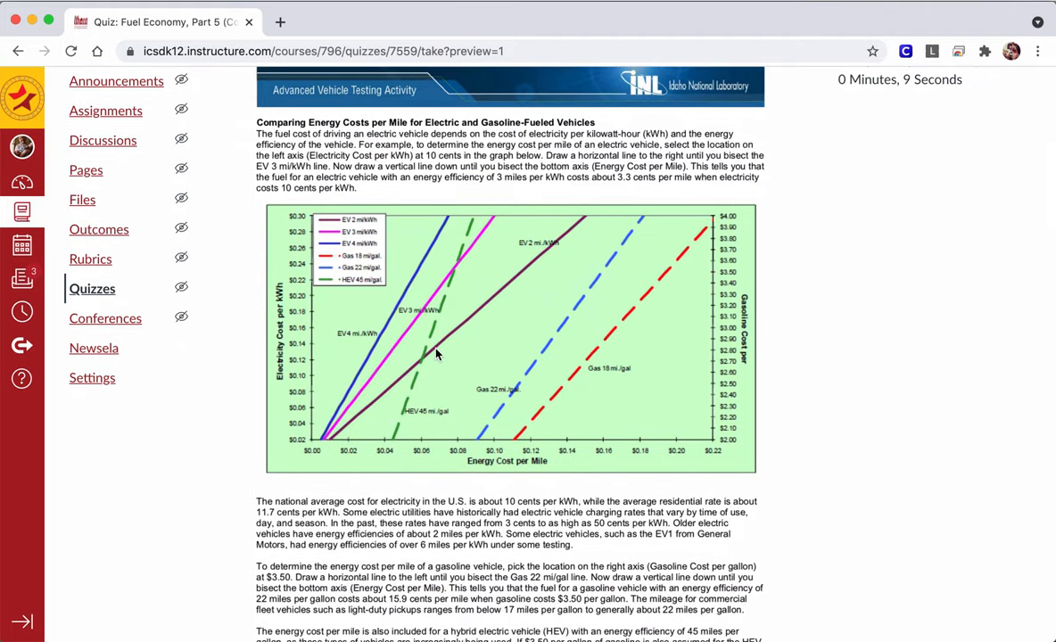
{"action": "scroll", "scroll_direction": "down", "scroll_amount": 3}
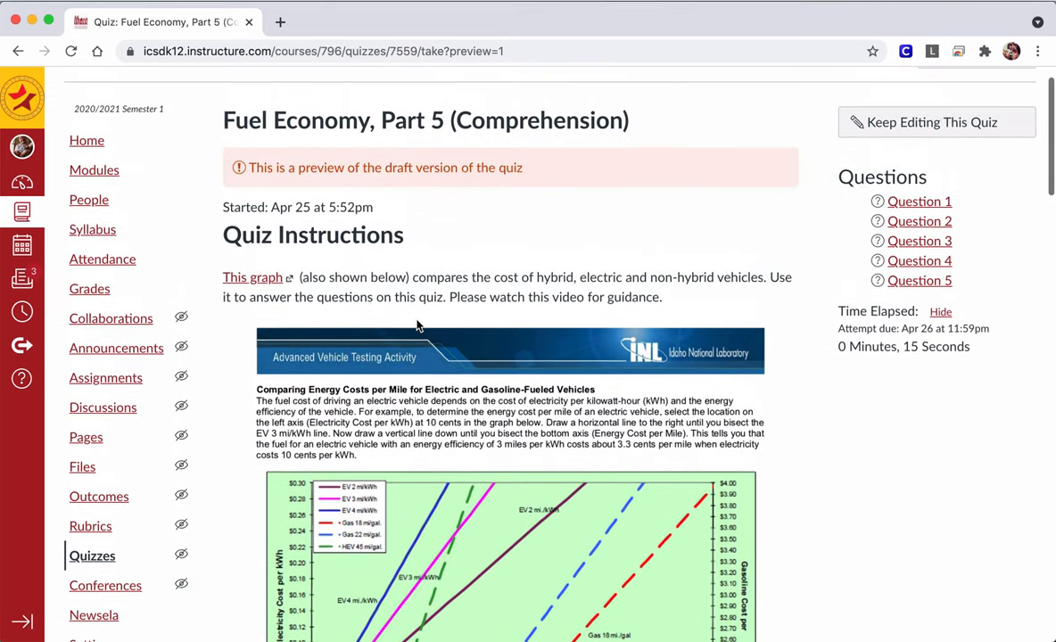
{"action": "scroll", "scroll_direction": "down", "scroll_amount": 3}
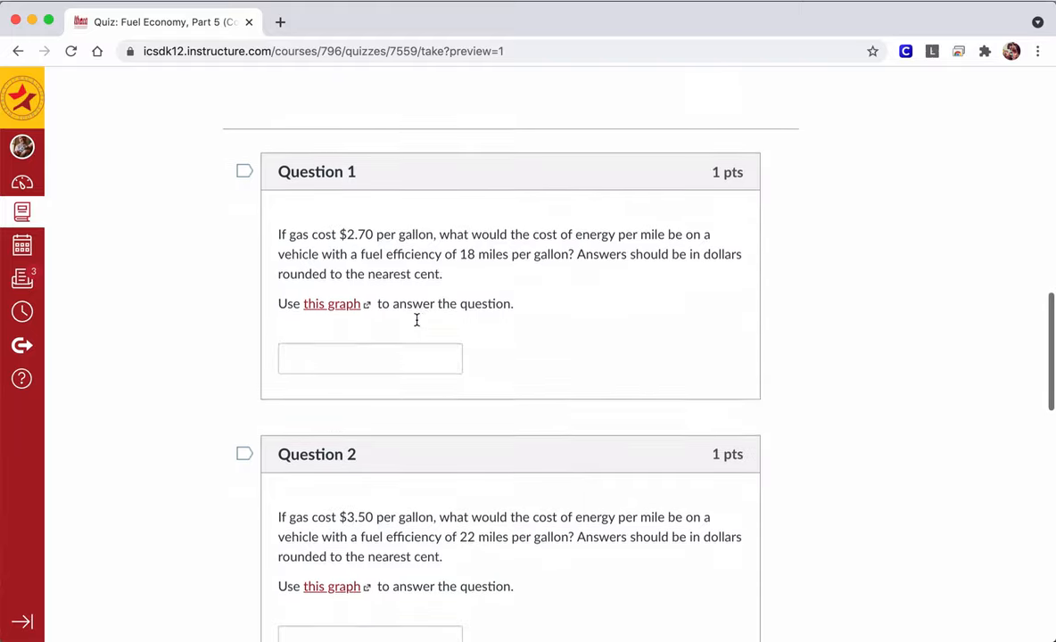
{"action": "scroll", "scroll_direction": "down", "scroll_amount": 3}
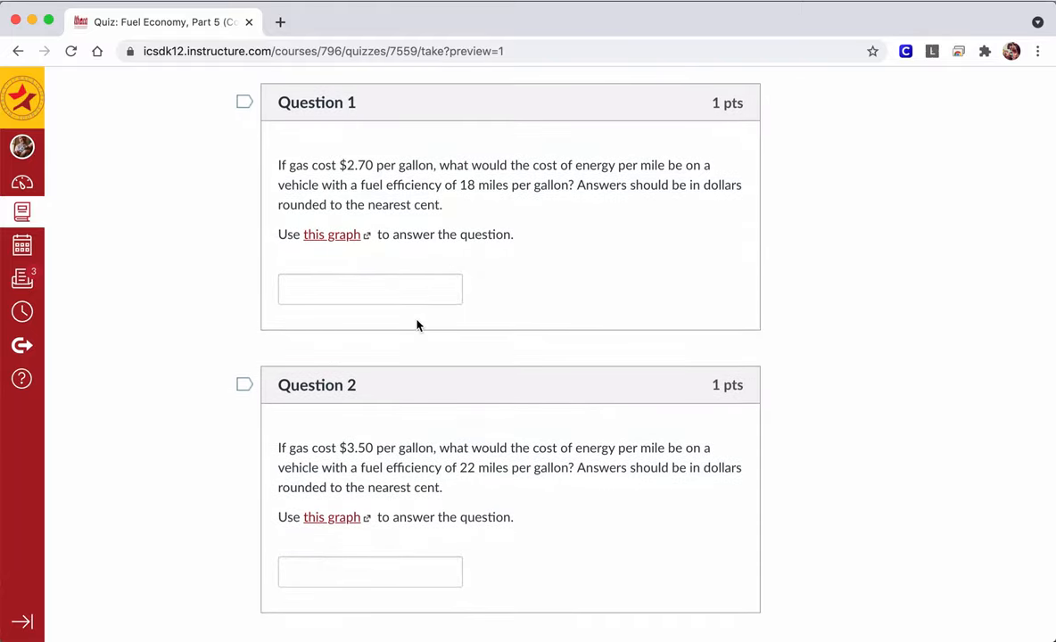
{"action": "mouse_move", "coordinate": [337, 239]}
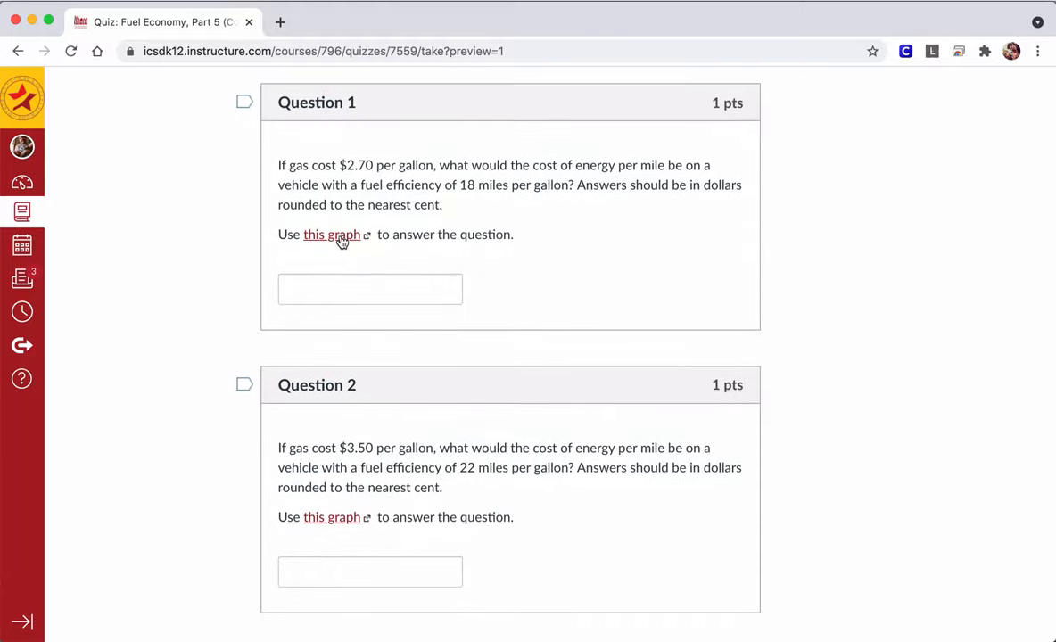
- Open the fuel-cost graph PNG from Question 1's 'this graph' link, then return to the quiz
{"action": "left_click", "coordinate": [331, 234]}
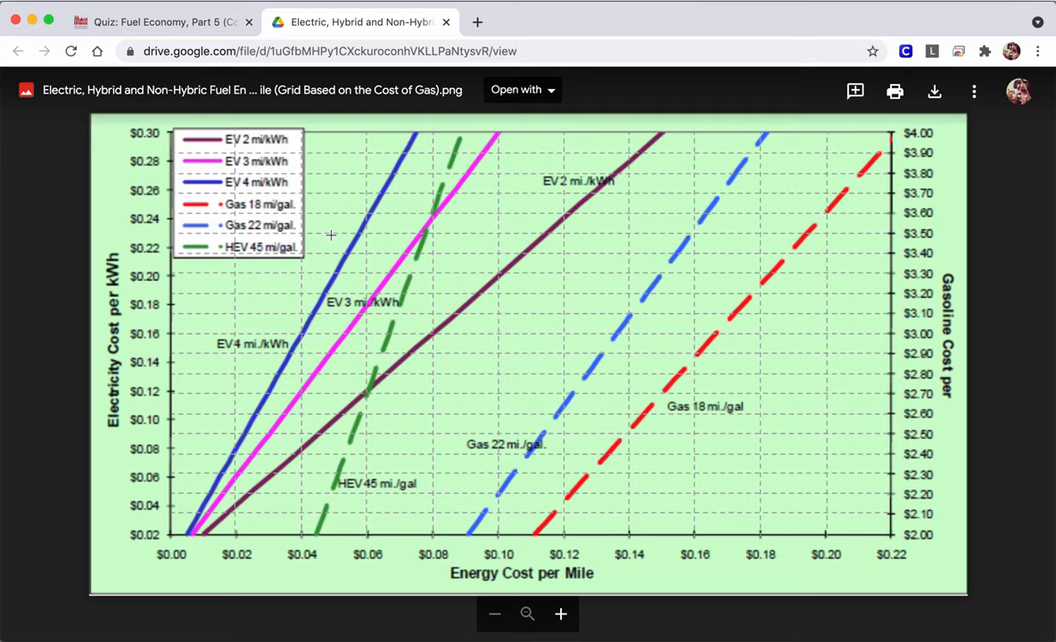
{"action": "mouse_move", "coordinate": [824, 375]}
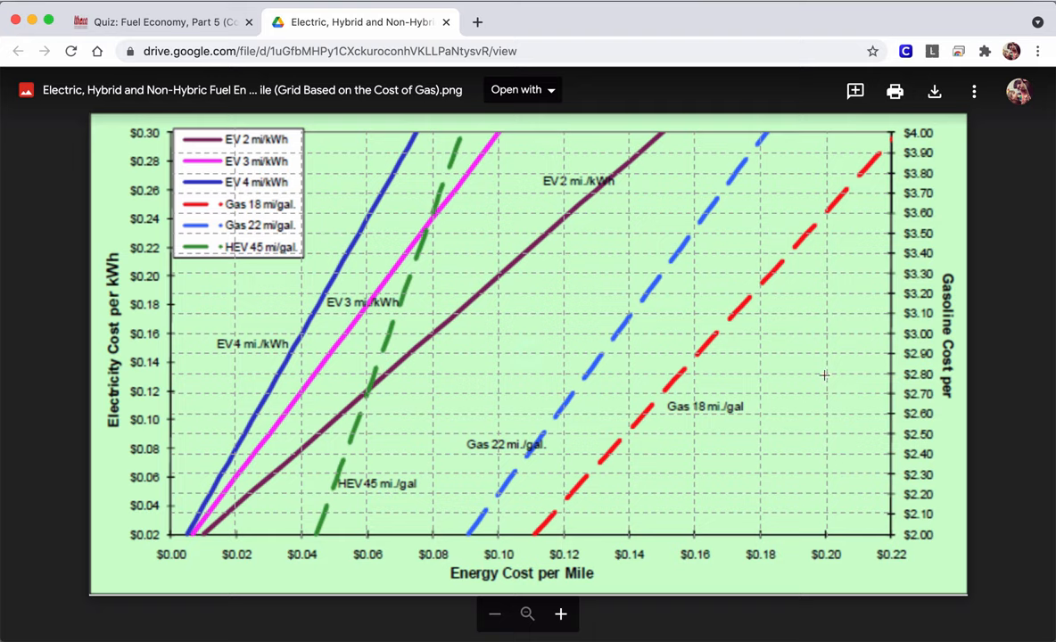
{"action": "mouse_move", "coordinate": [883, 152]}
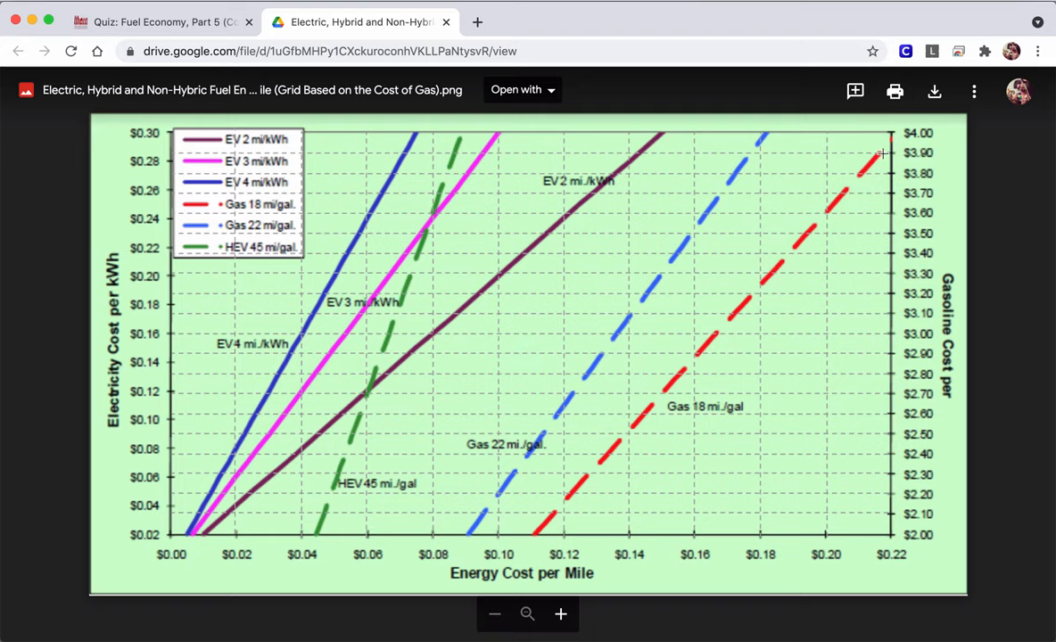
{"action": "mouse_move", "coordinate": [905, 337]}
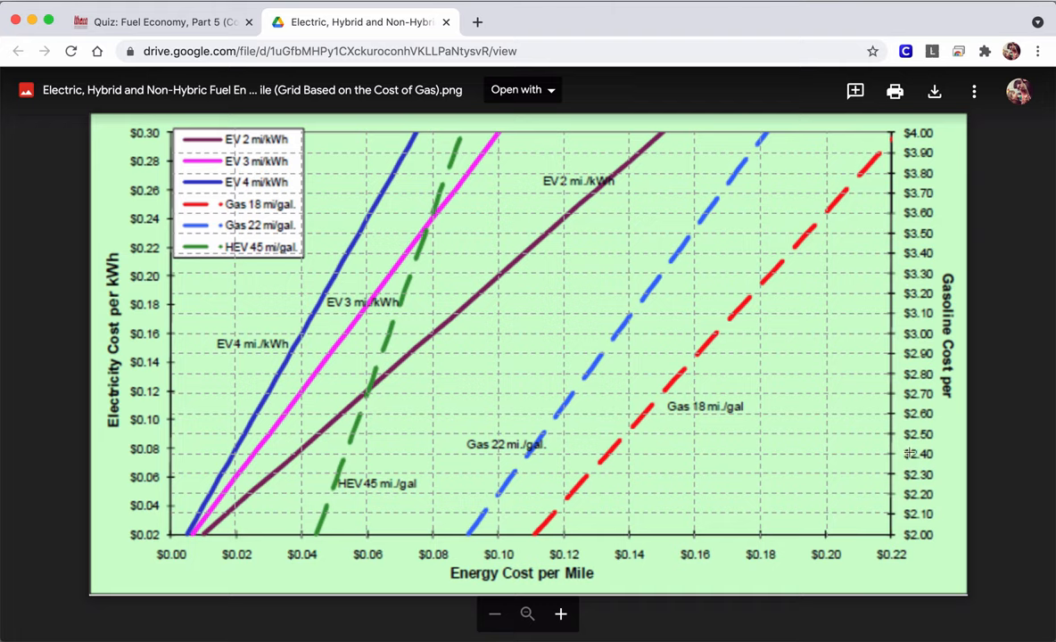
{"action": "mouse_move", "coordinate": [862, 214]}
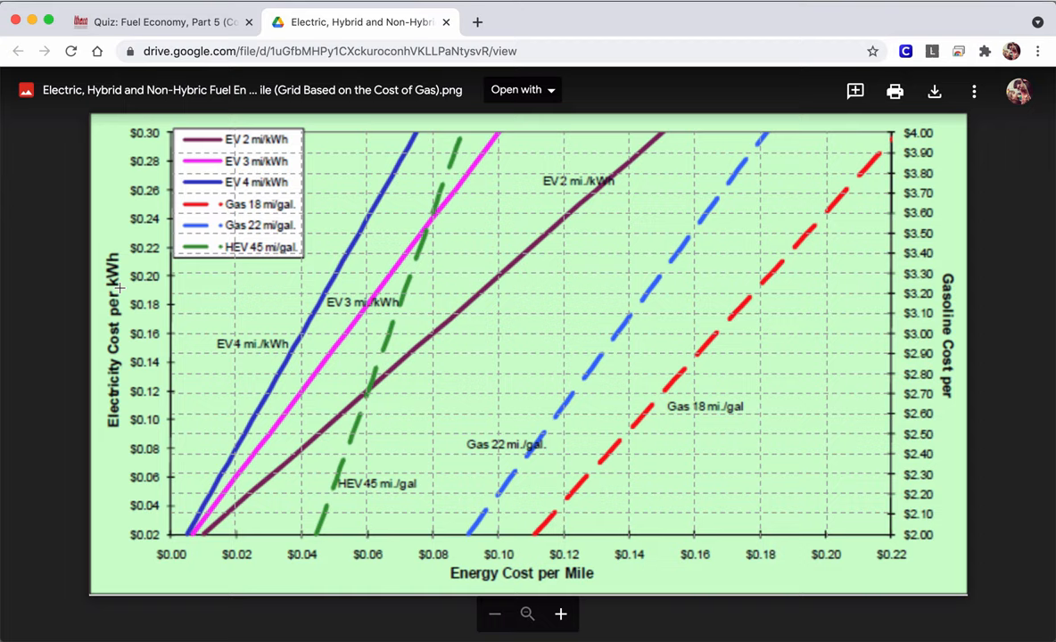
{"action": "mouse_move", "coordinate": [173, 293]}
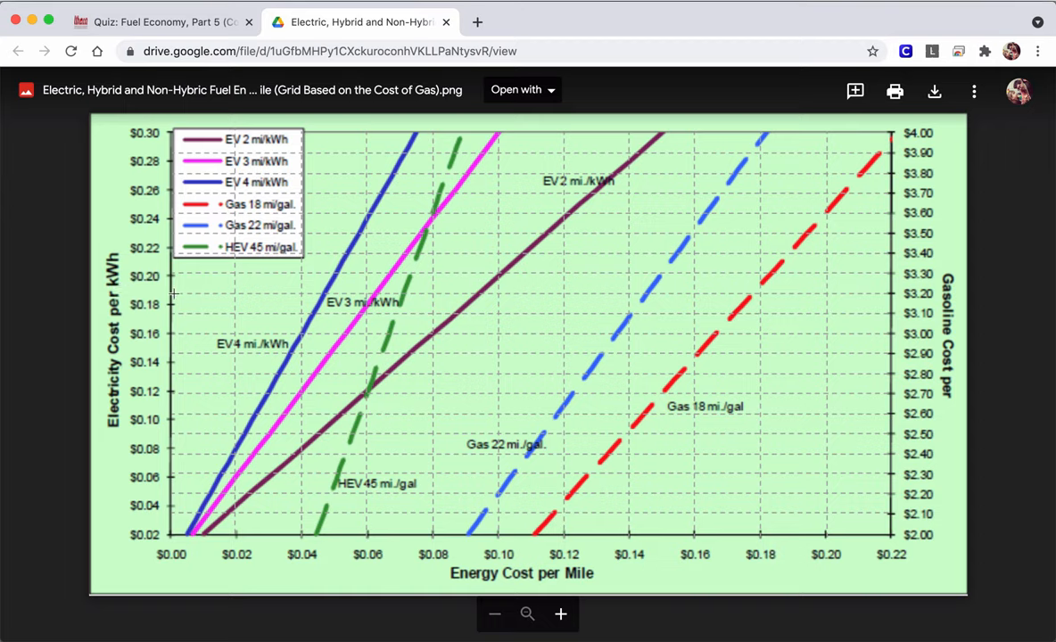
{"action": "mouse_move", "coordinate": [127, 417]}
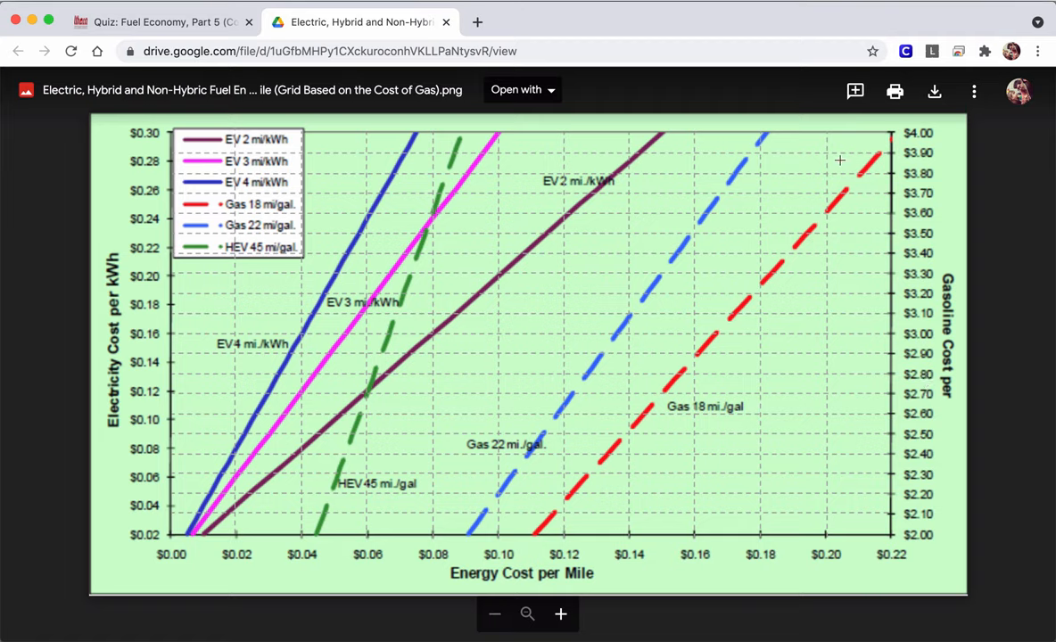
{"action": "left_click", "coordinate": [160, 21]}
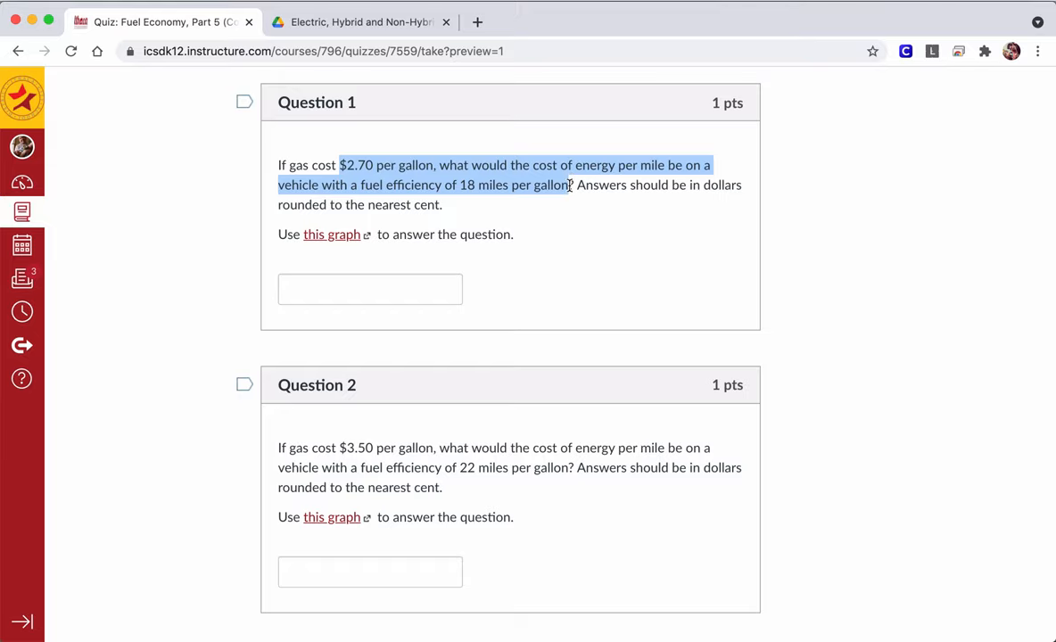
{"action": "mouse_move", "coordinate": [401, 139]}
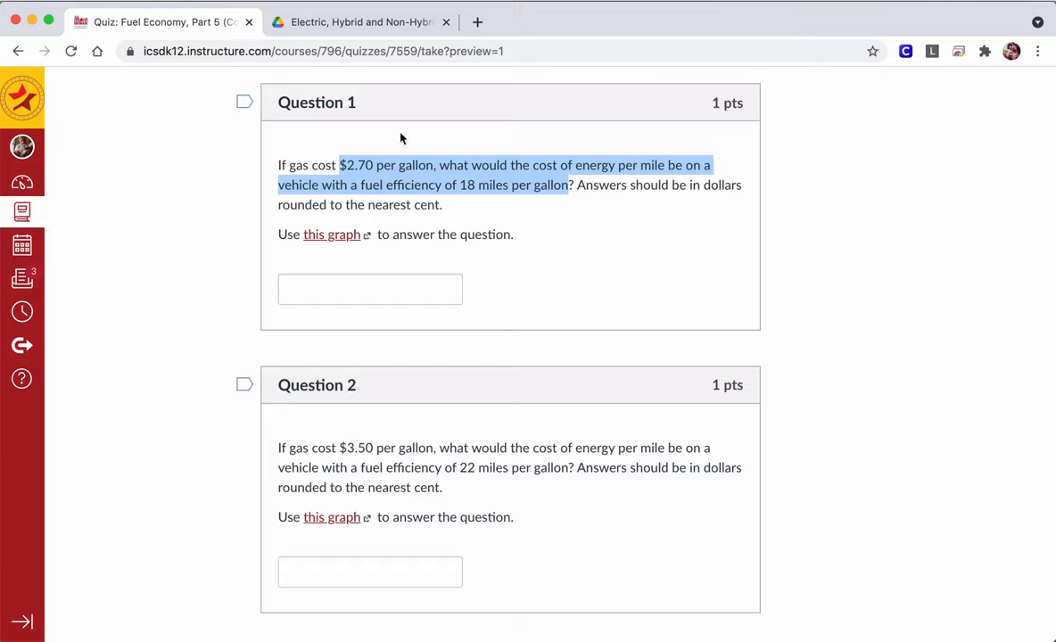
- Go back to the Google Drive graph tab after rereading $2.70 and 18 mpg
{"action": "left_click", "coordinate": [357, 21]}
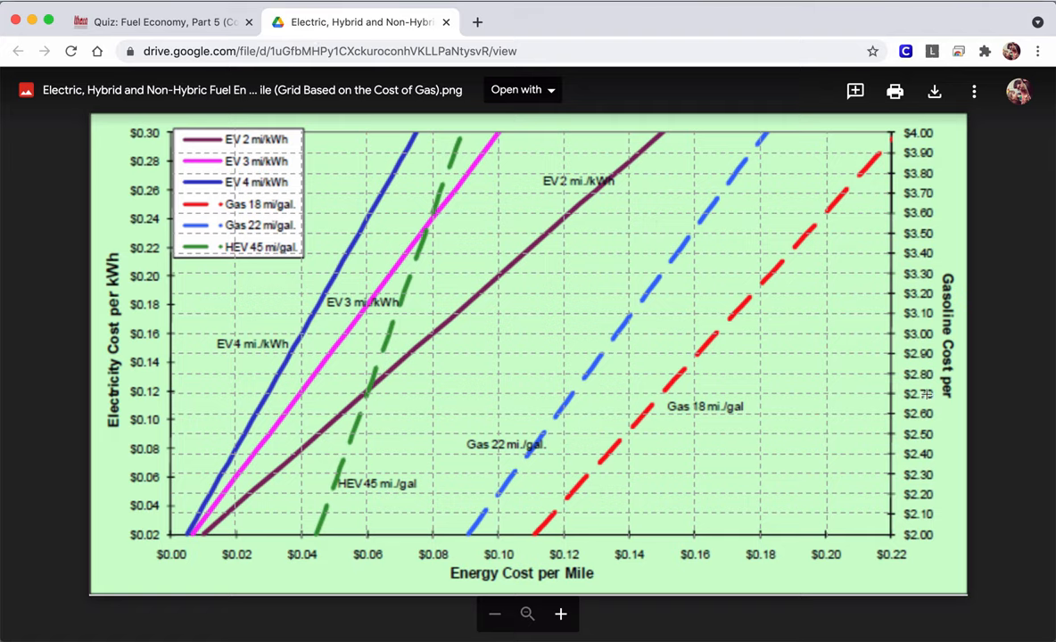
{"action": "mouse_move", "coordinate": [681, 390]}
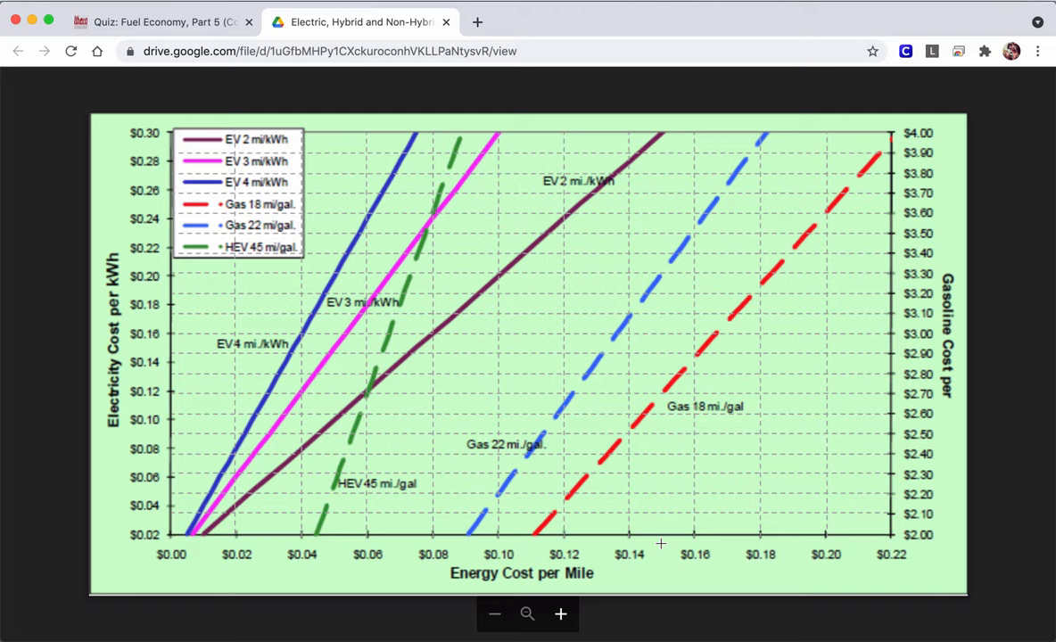
{"action": "mouse_move", "coordinate": [659, 538]}
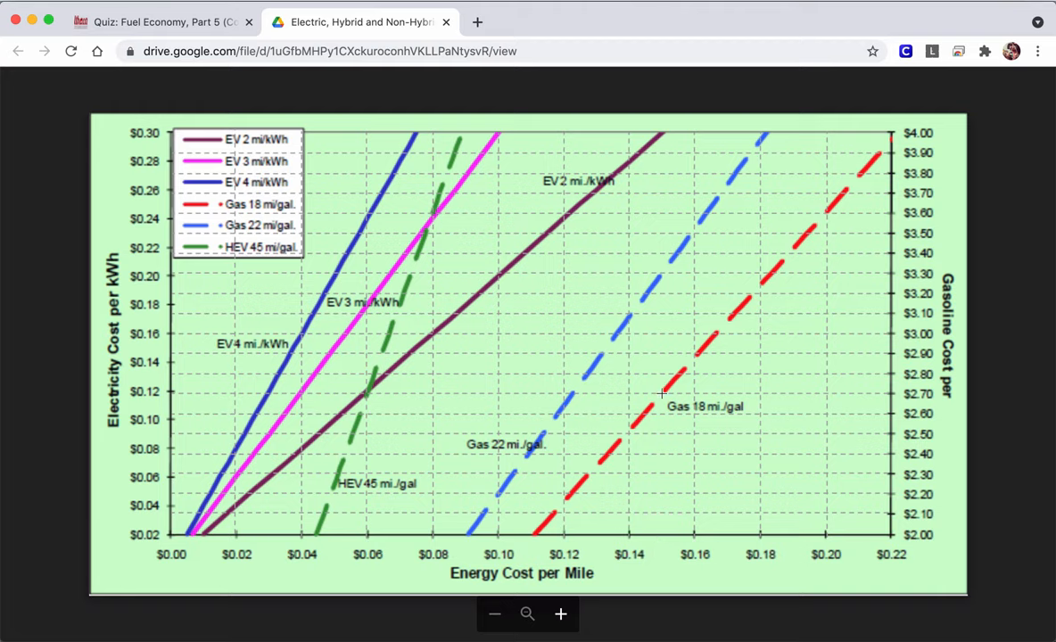
{"action": "mouse_move", "coordinate": [660, 540]}
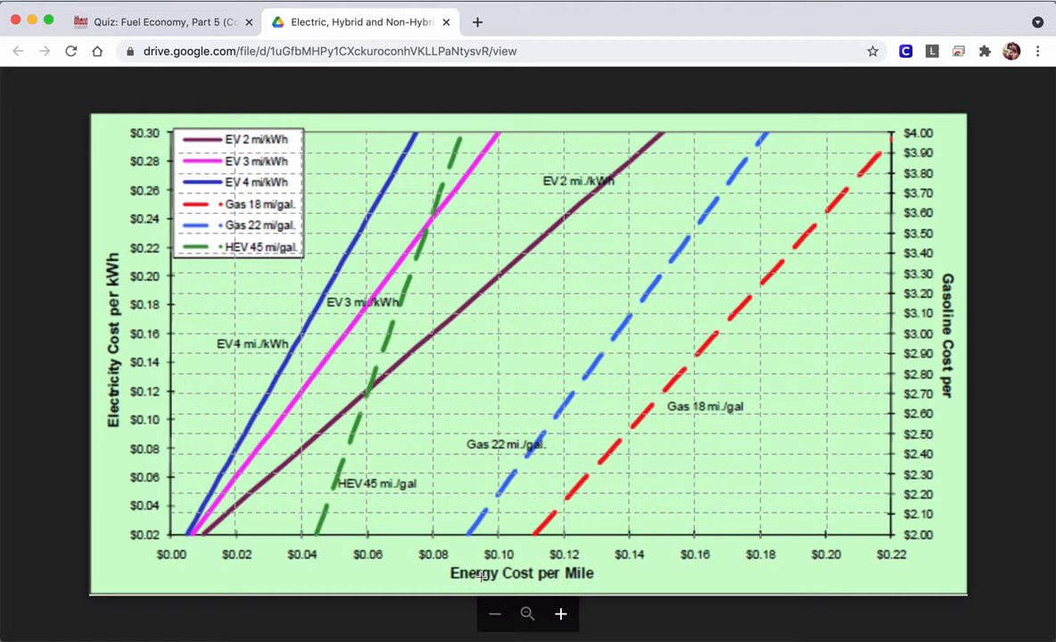
{"action": "mouse_move", "coordinate": [678, 450]}
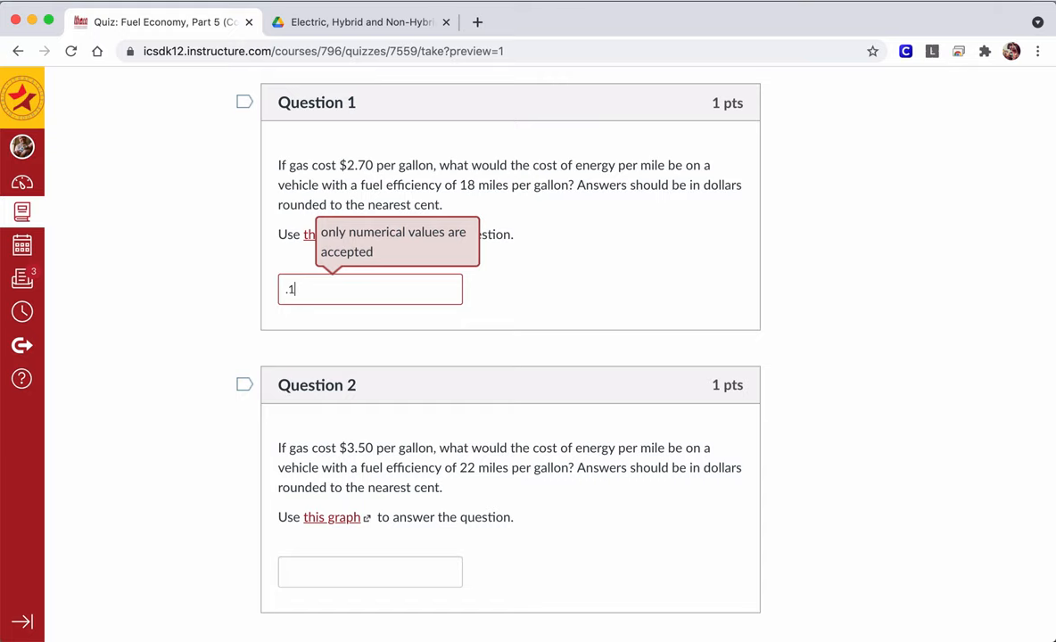
- Highlight Question 2's $3.50 and 22 mpg figures and reopen the fuel-cost graph
{"action": "scroll", "scroll_direction": "down", "scroll_amount": 3}
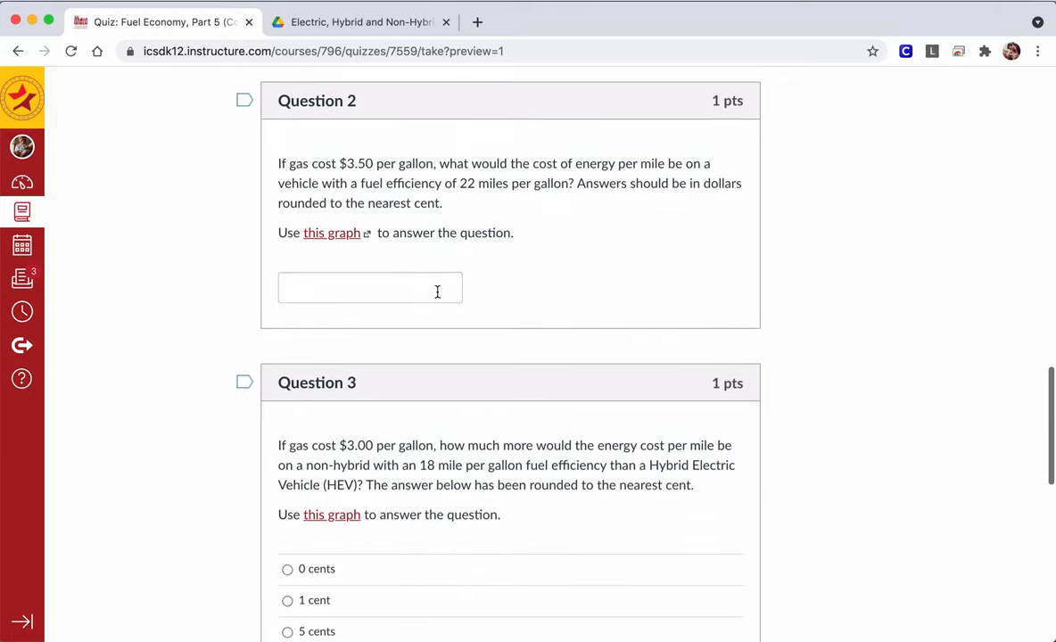
{"action": "mouse_move", "coordinate": [534, 183]}
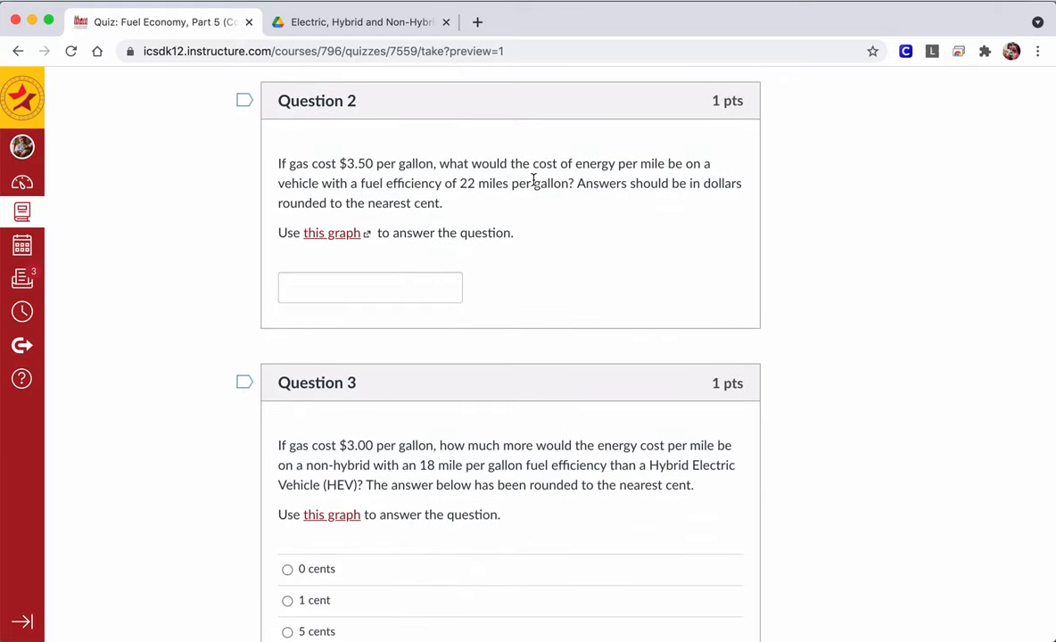
{"action": "left_click_drag", "start_coordinate": [455, 183], "coordinate": [571, 183]}
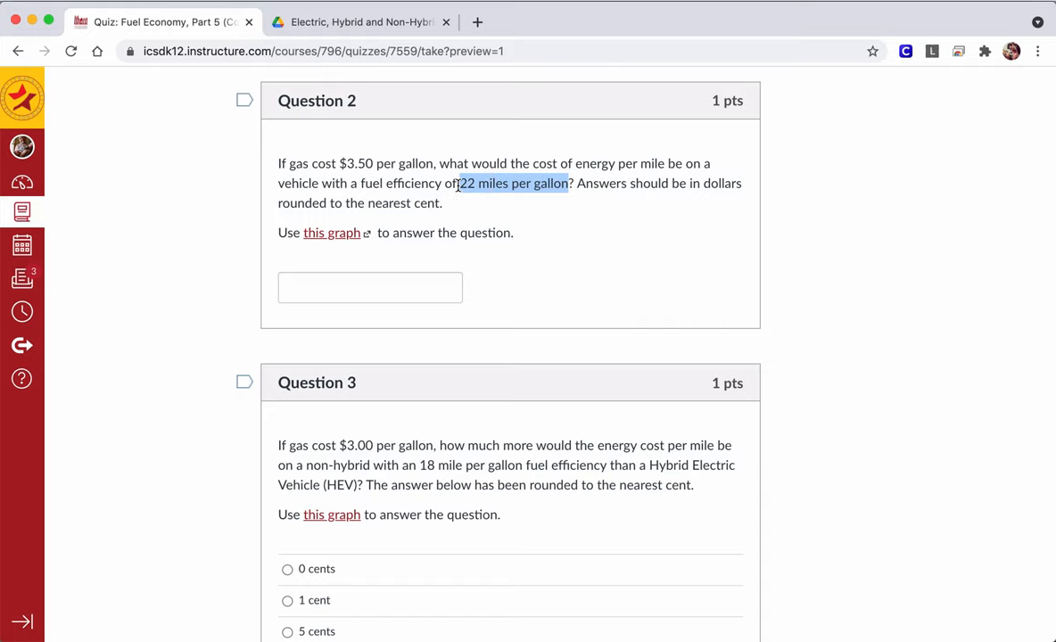
{"action": "scroll", "scroll_direction": "down", "scroll_amount": 3}
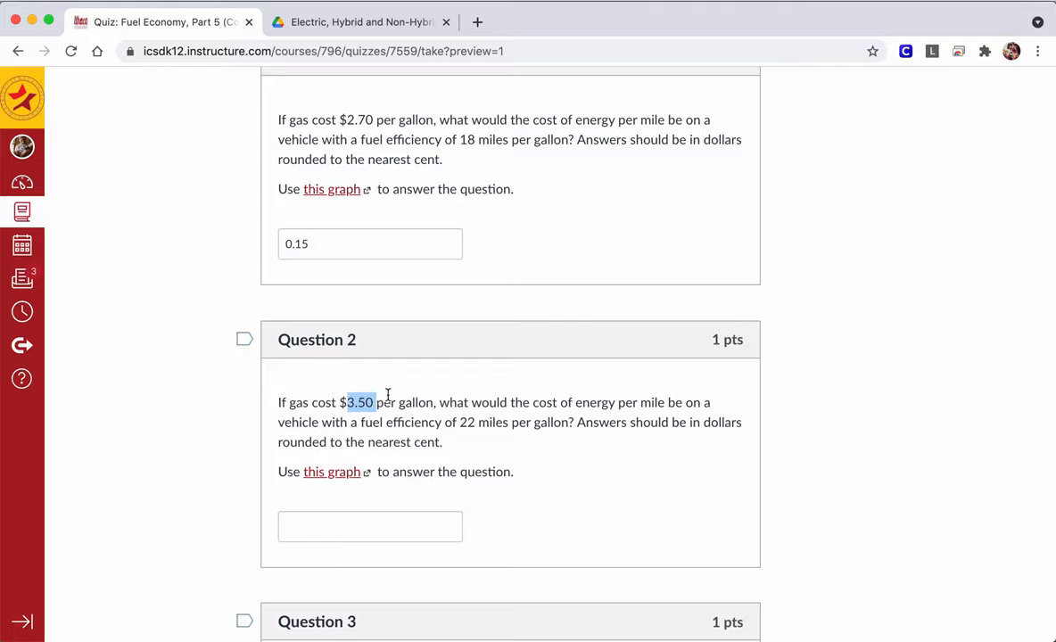
{"action": "mouse_move", "coordinate": [459, 420]}
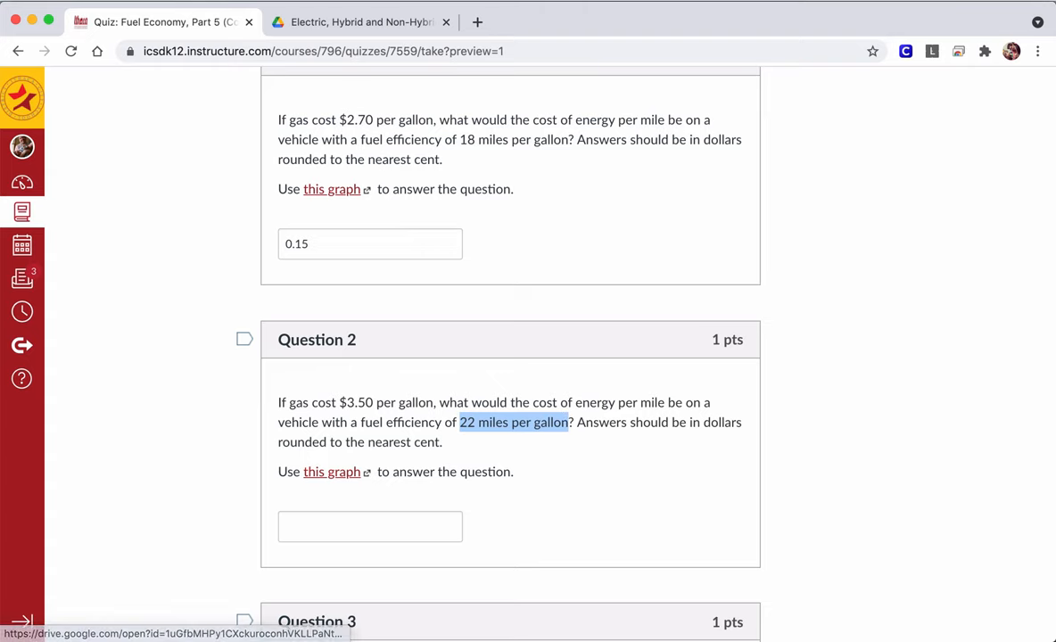
{"action": "left_click", "coordinate": [361, 21]}
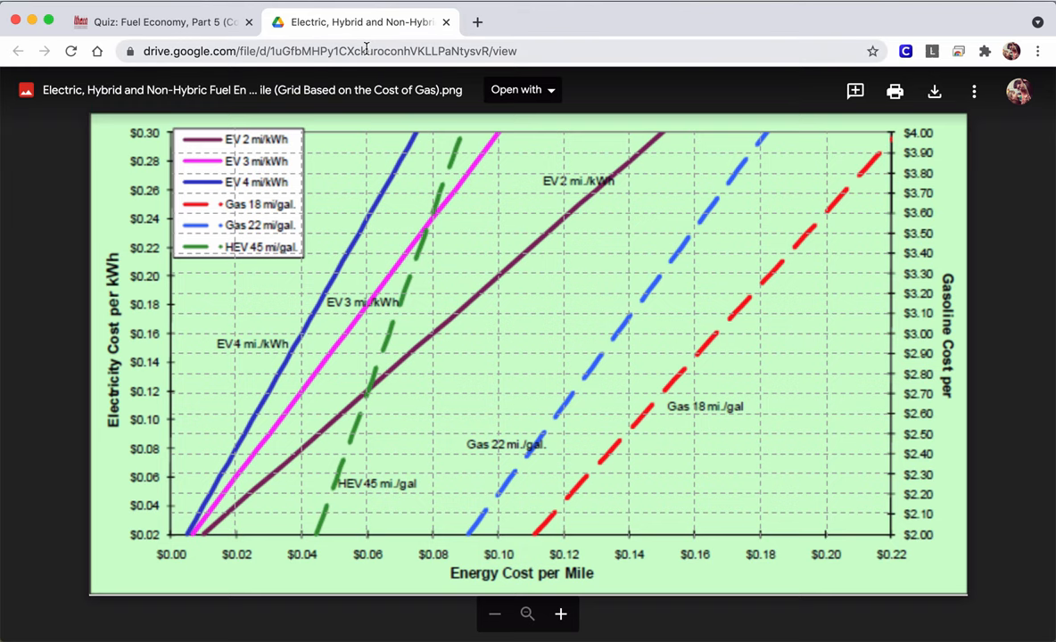
{"action": "mouse_move", "coordinate": [888, 234]}
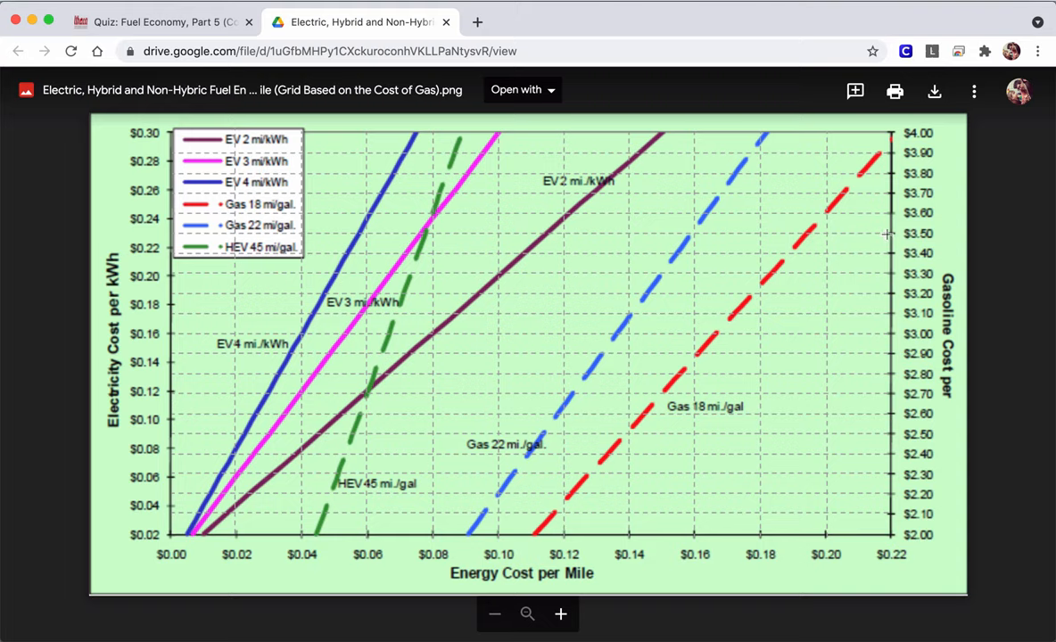
{"action": "mouse_move", "coordinate": [698, 232]}
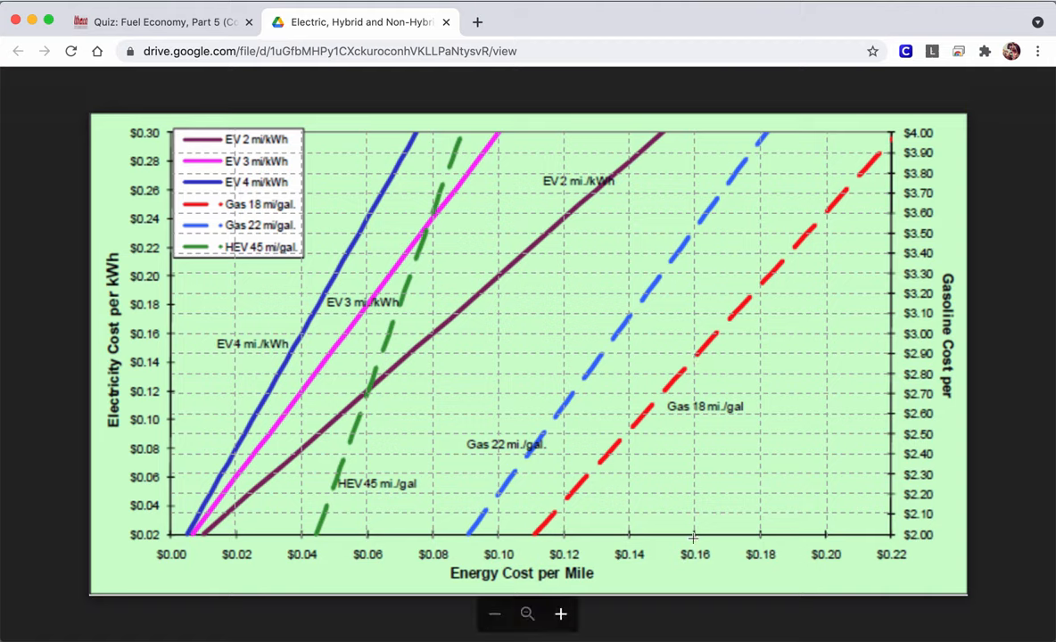
{"action": "mouse_move", "coordinate": [238, 111]}
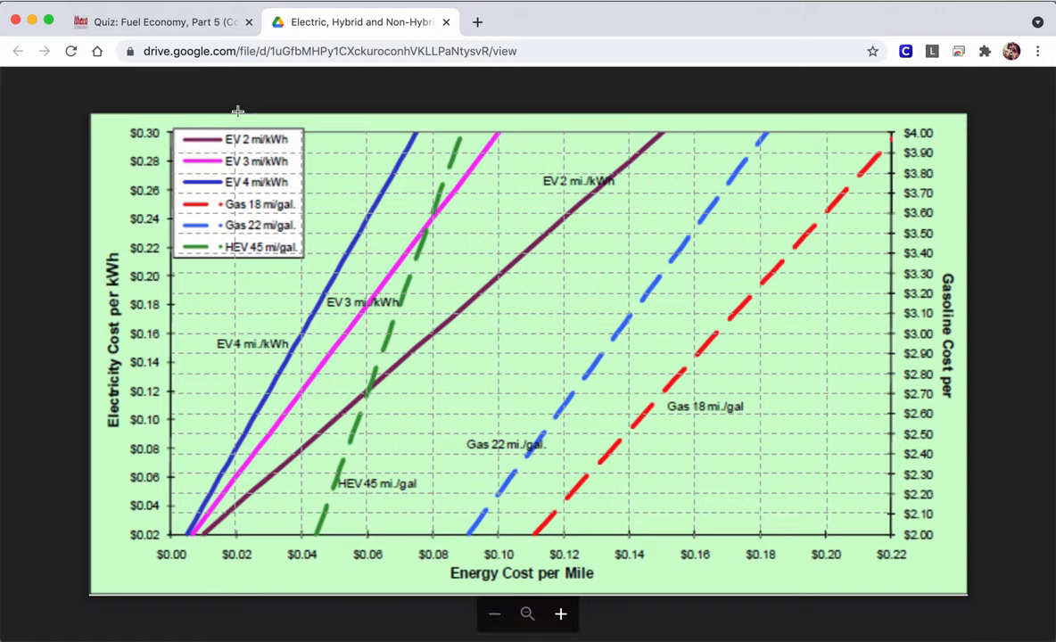
- Read the cost per mile at $3.50 on the Gas 22 mi./gal line, then return to the quiz
{"action": "left_click", "coordinate": [161, 22]}
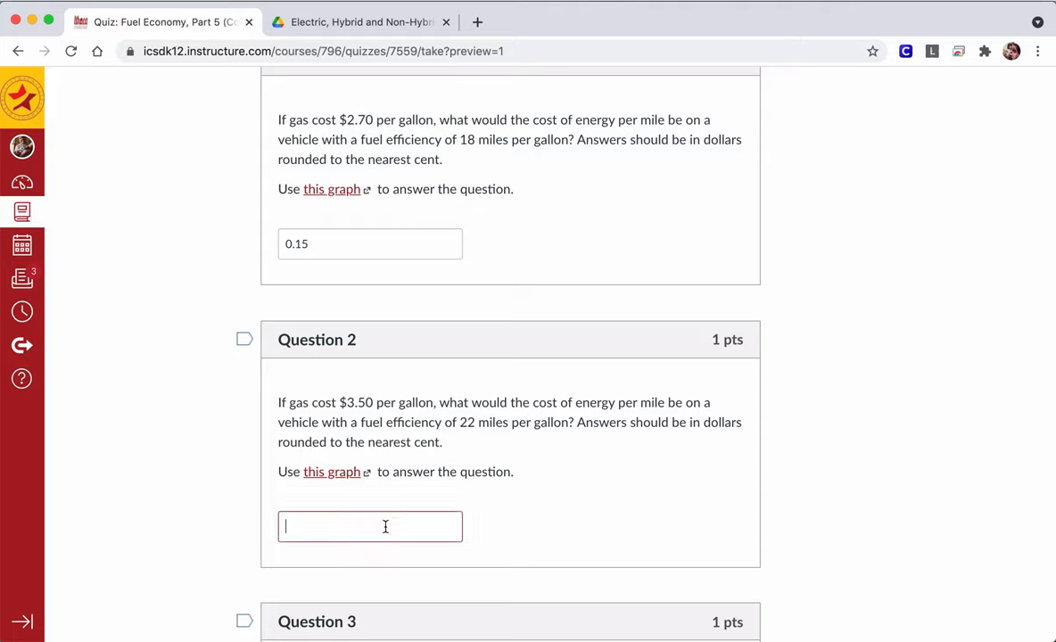
- Enter .16 in Question 2's answer box
{"action": "type", "text": ".16"}
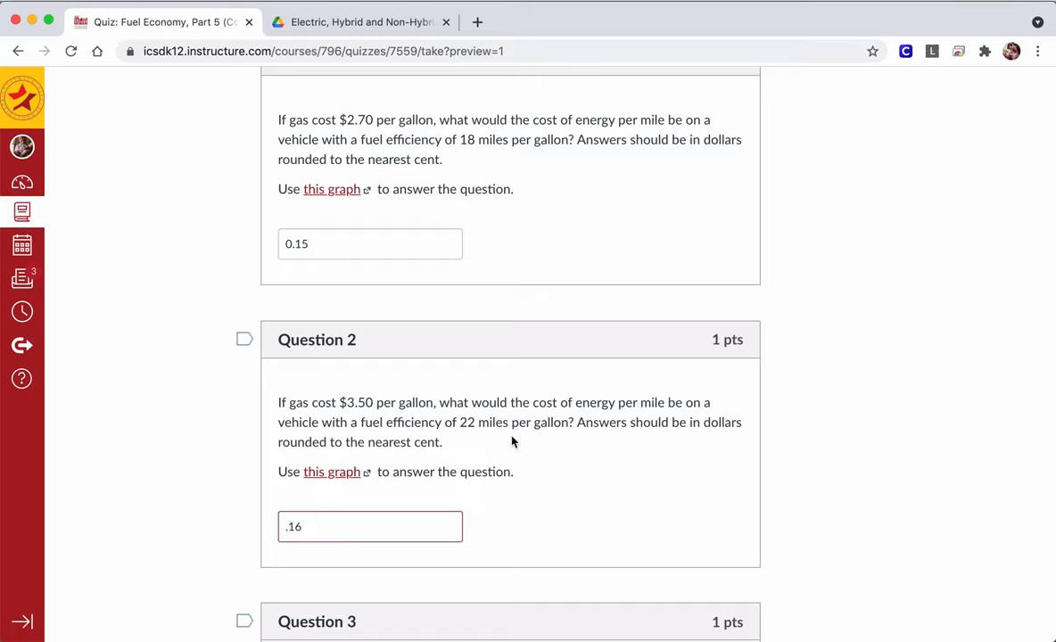
{"action": "mouse_move", "coordinate": [368, 408]}
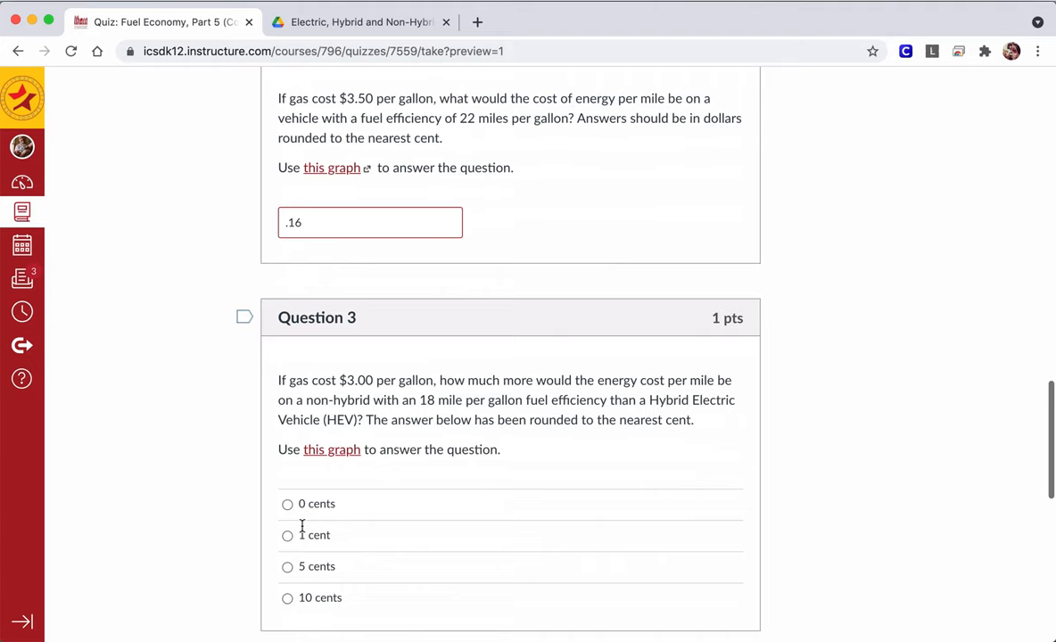
- Check the fuel-cost graph for Question 3, choose '10 cents', and scroll on to Question 4
{"action": "scroll", "scroll_direction": "down", "scroll_amount": 3}
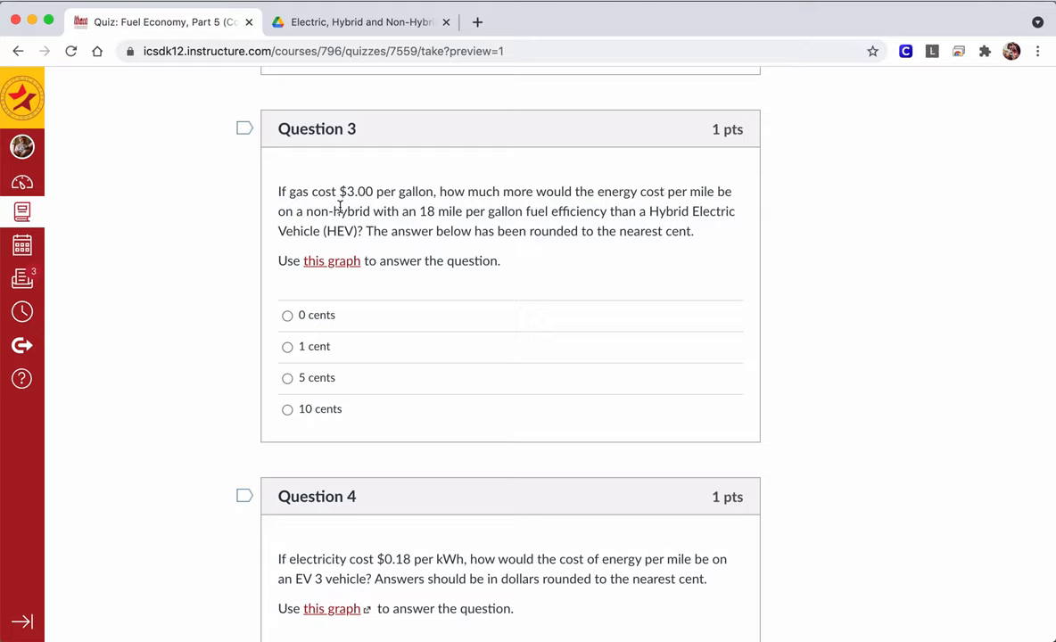
{"action": "mouse_move", "coordinate": [374, 223]}
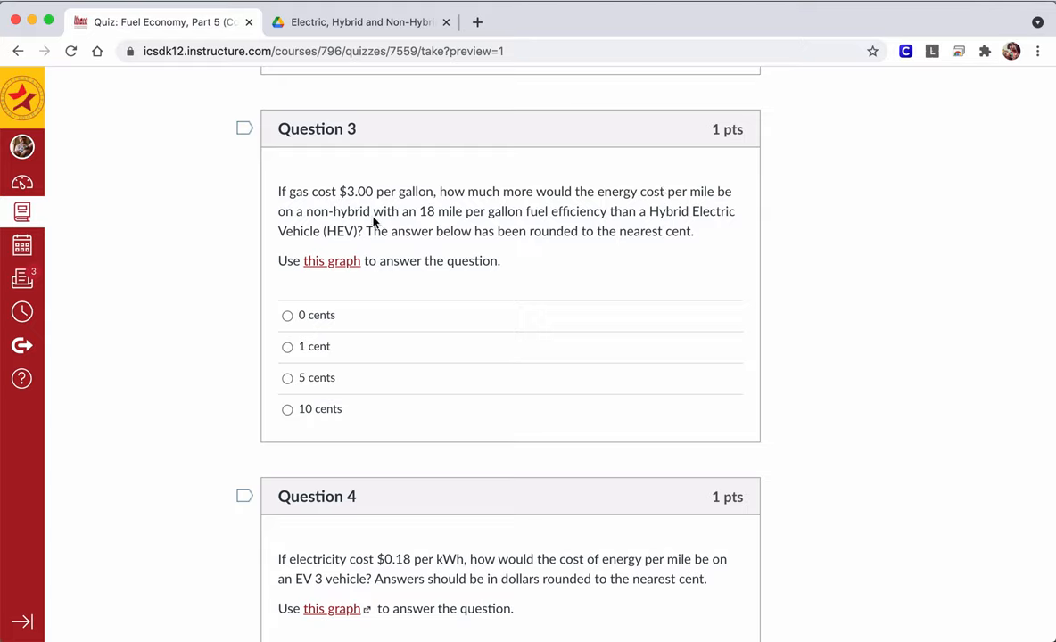
{"action": "mouse_move", "coordinate": [556, 223]}
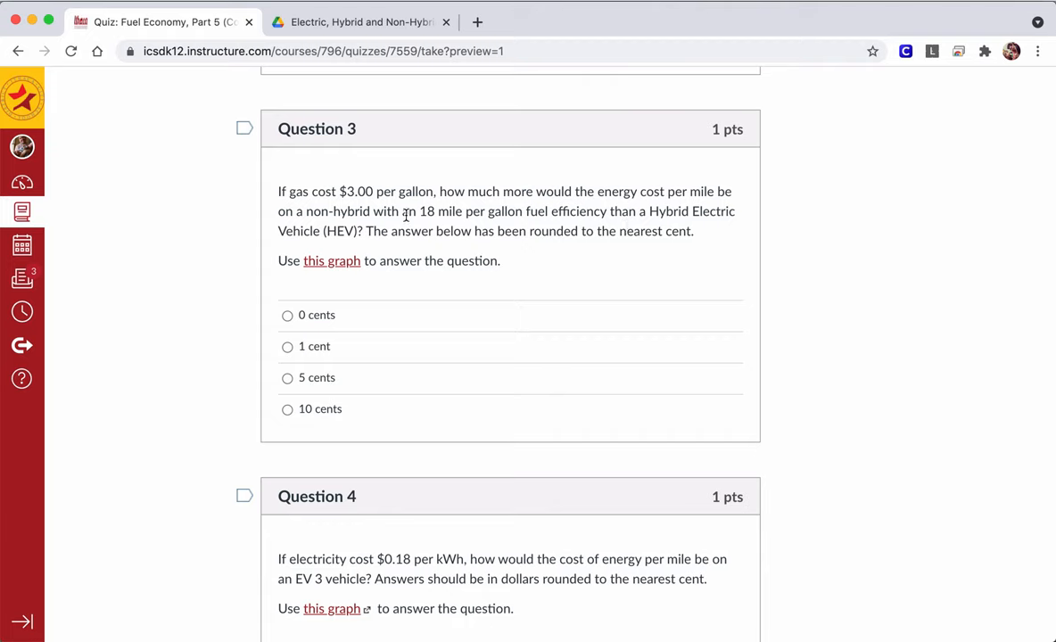
{"action": "left_click", "coordinate": [362, 21]}
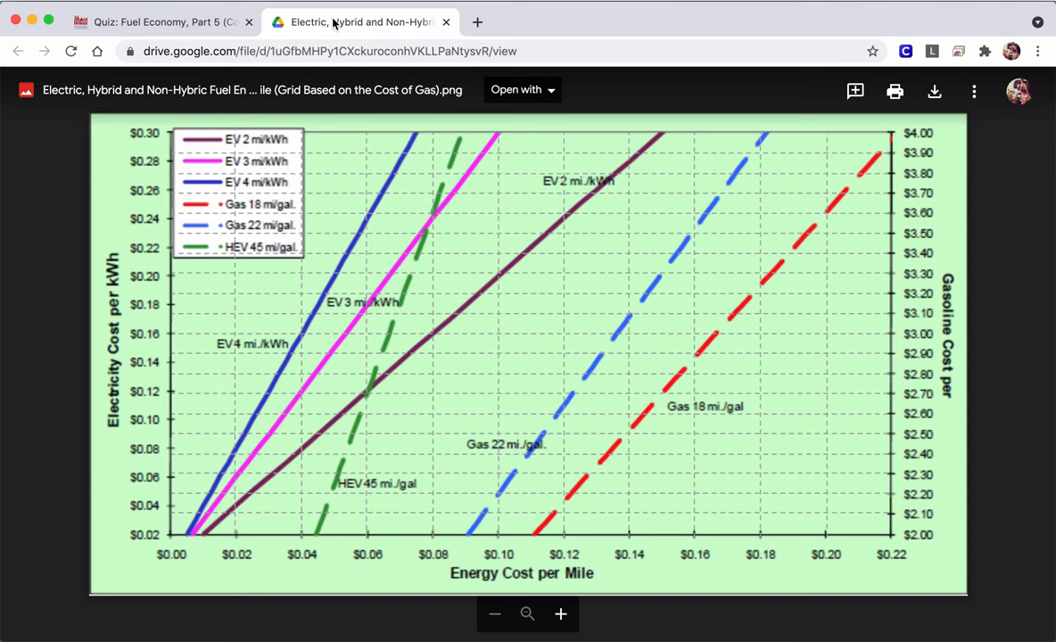
{"action": "mouse_move", "coordinate": [874, 334]}
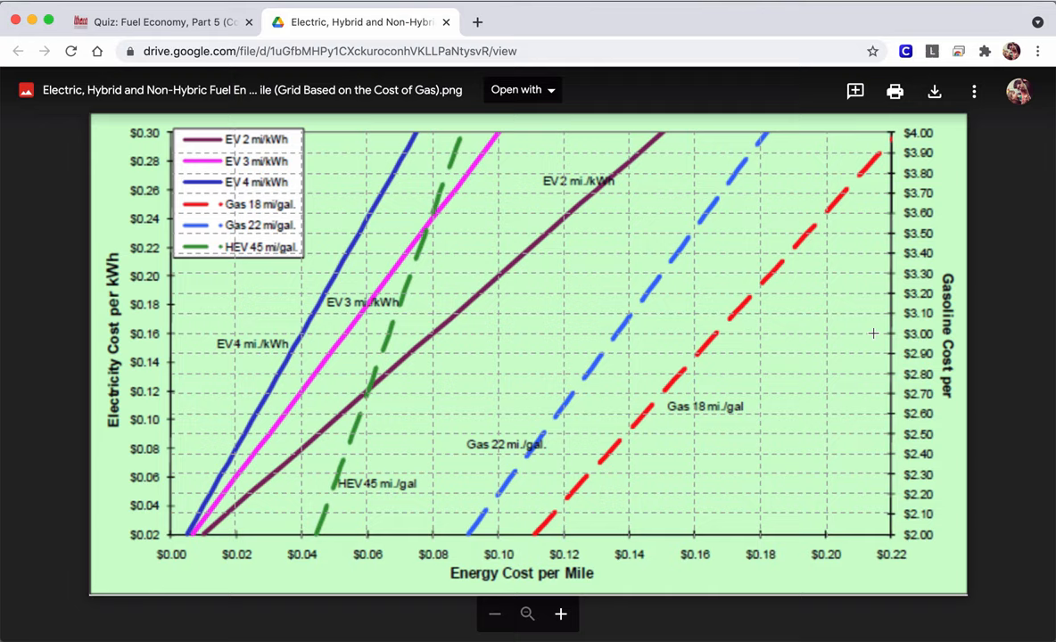
{"action": "mouse_move", "coordinate": [659, 259]}
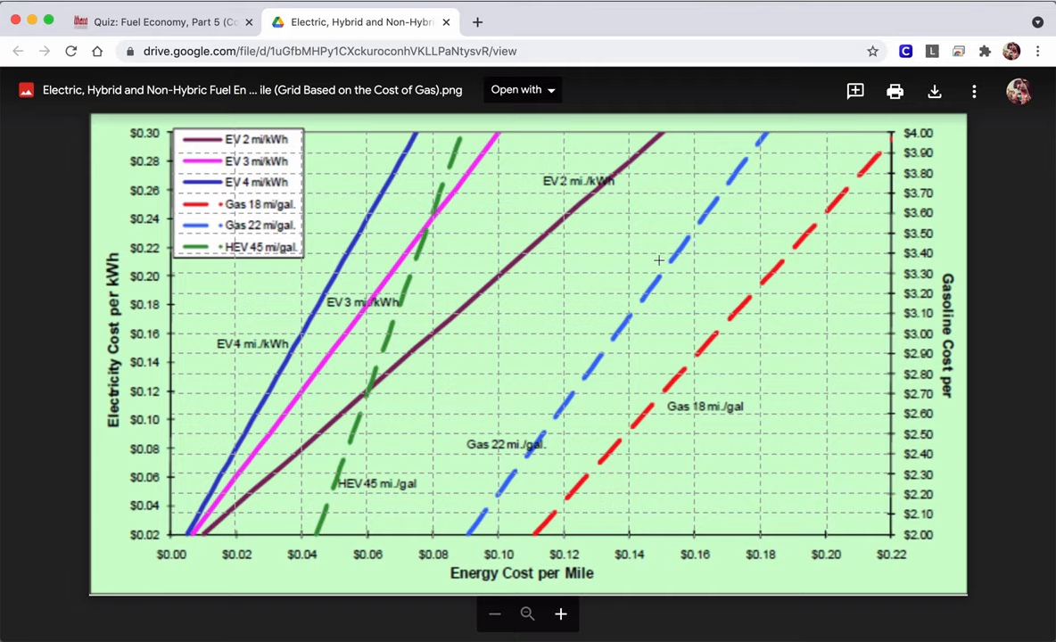
{"action": "left_click", "coordinate": [165, 21]}
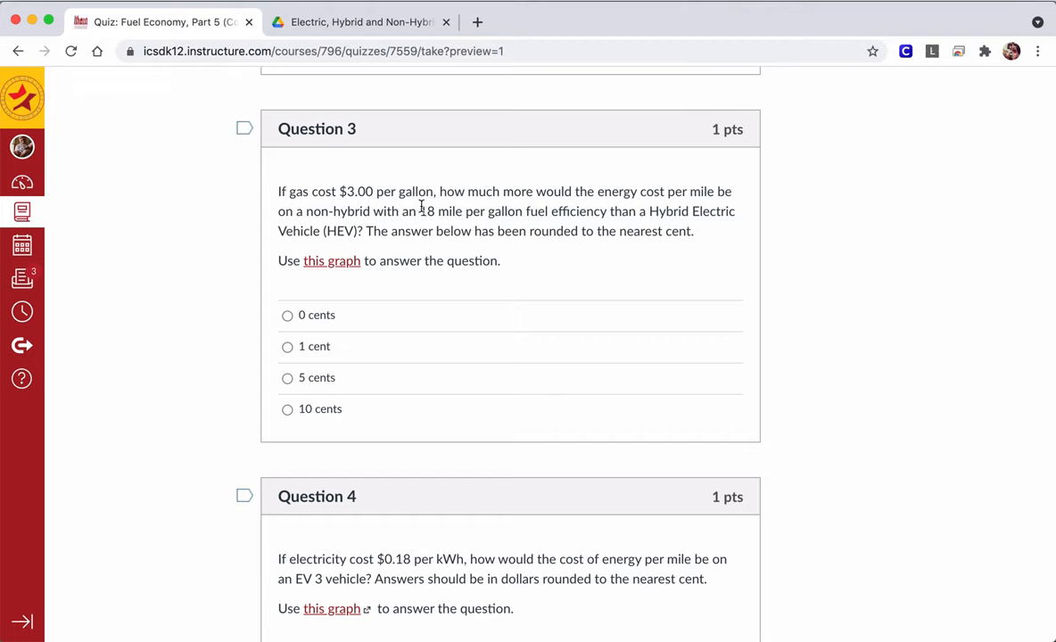
{"action": "left_click", "coordinate": [361, 22]}
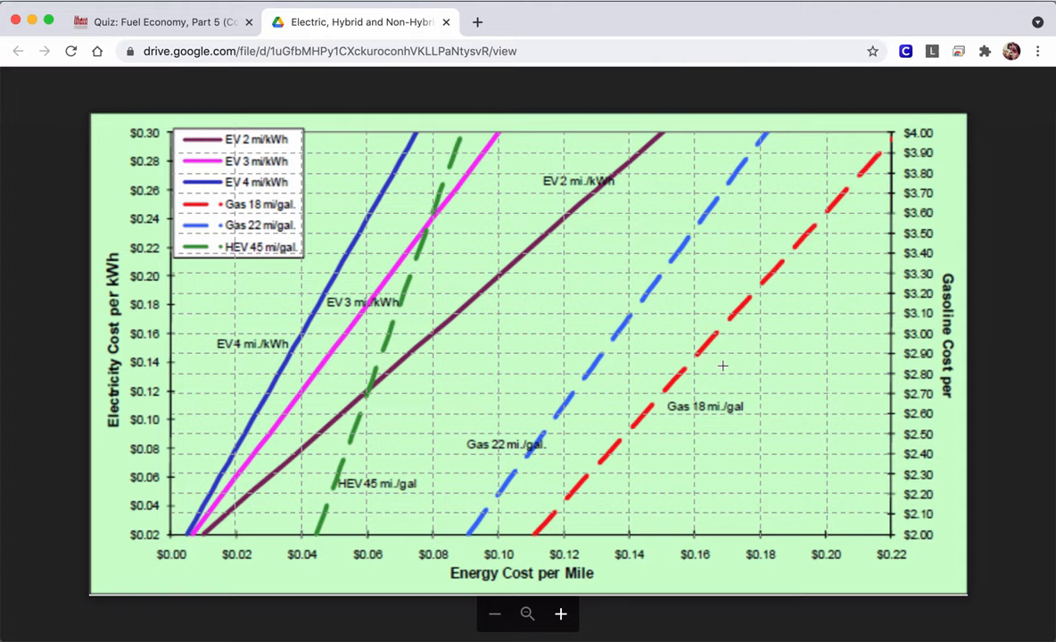
{"action": "mouse_move", "coordinate": [401, 337]}
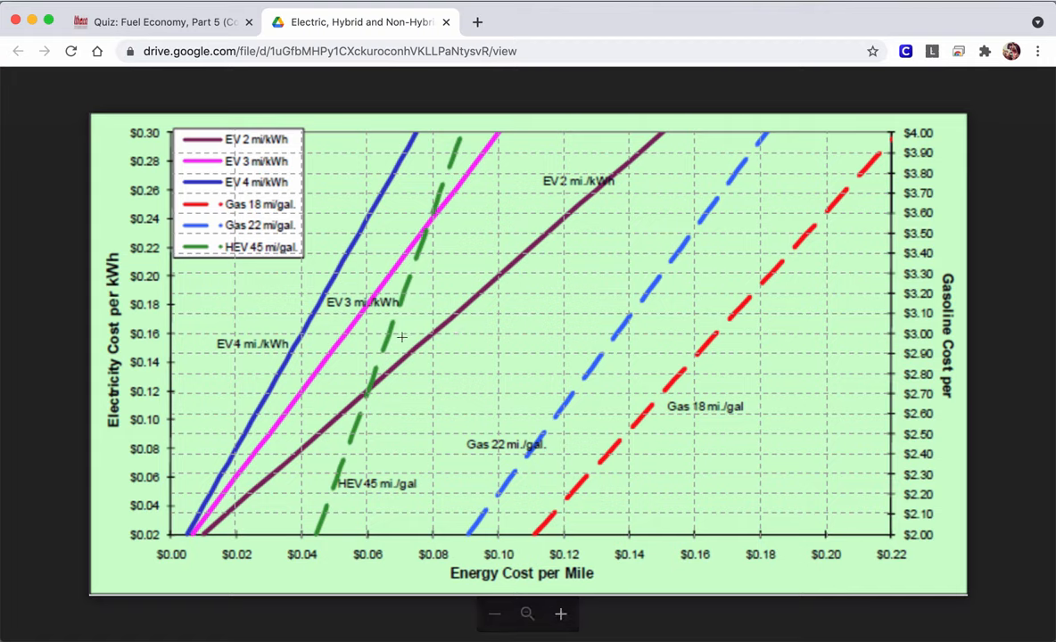
{"action": "mouse_move", "coordinate": [390, 332]}
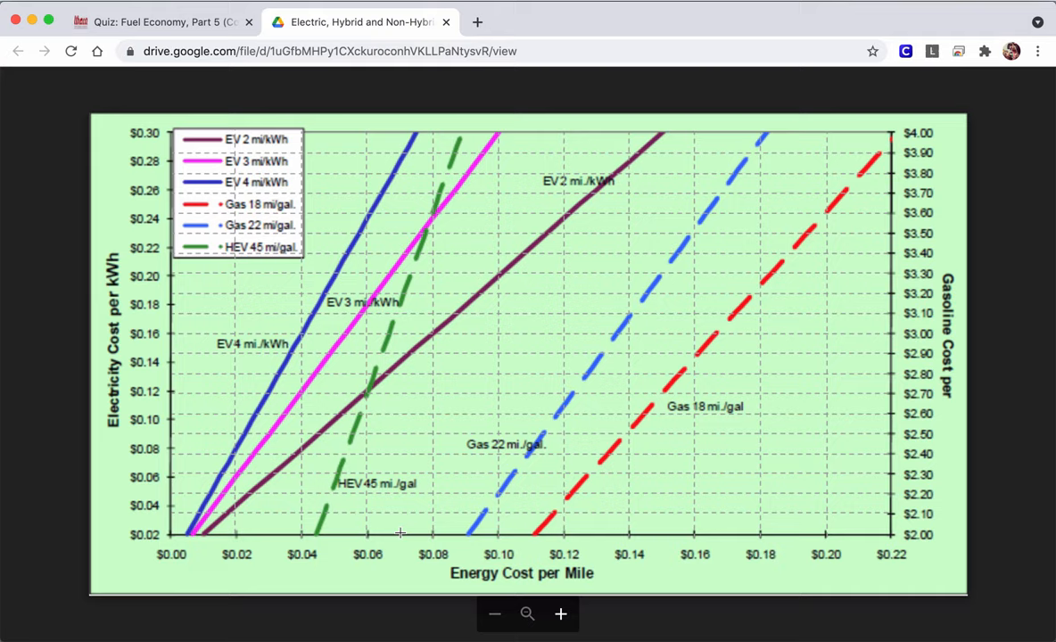
{"action": "left_click", "coordinate": [161, 21]}
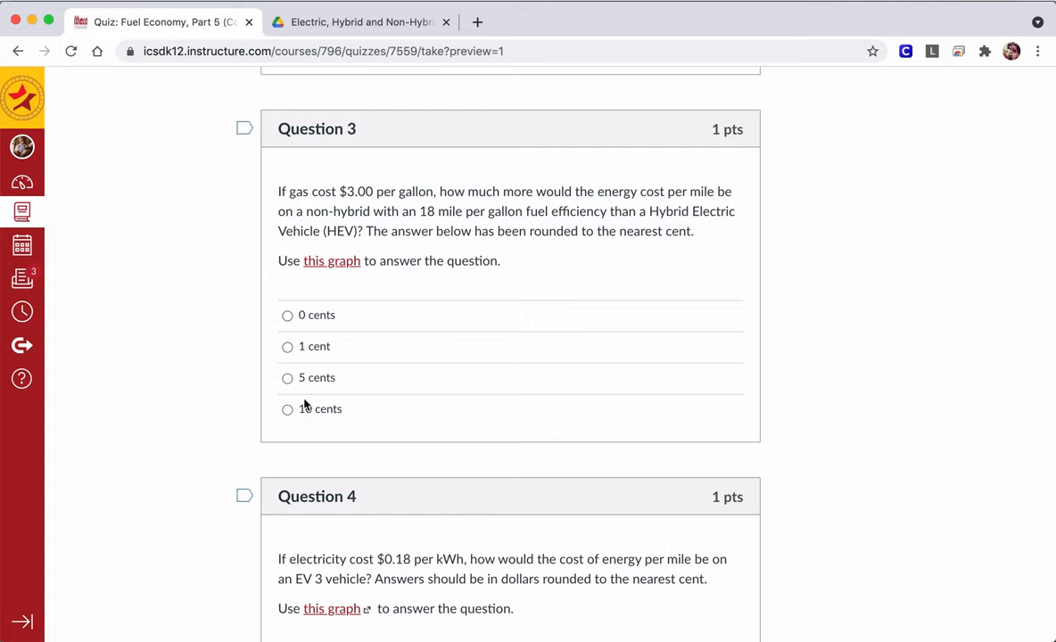
{"action": "left_click", "coordinate": [287, 409]}
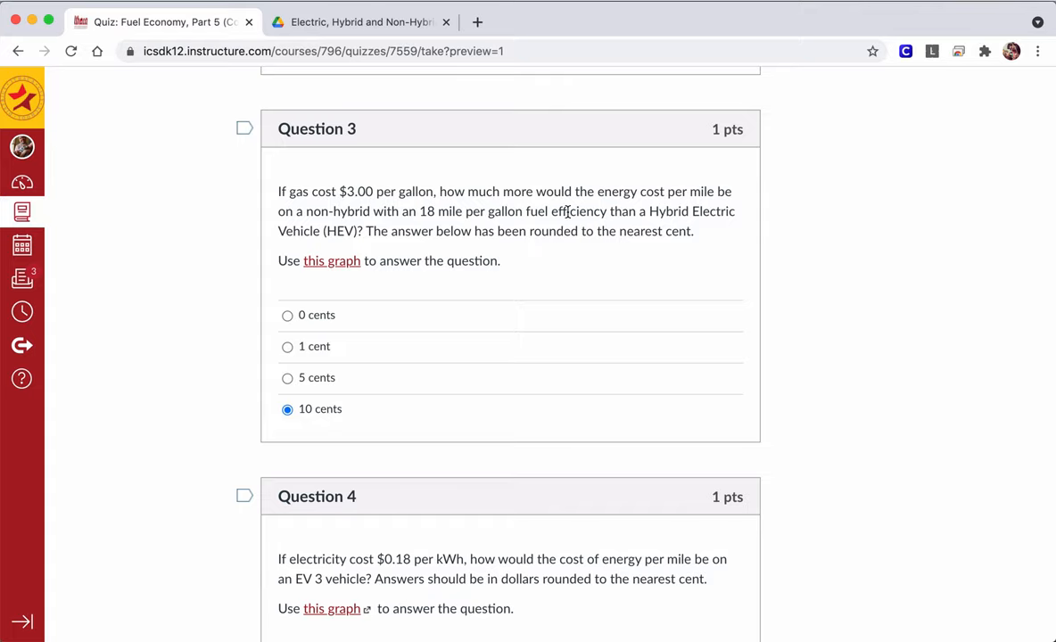
{"action": "scroll", "scroll_direction": "down", "scroll_amount": 3}
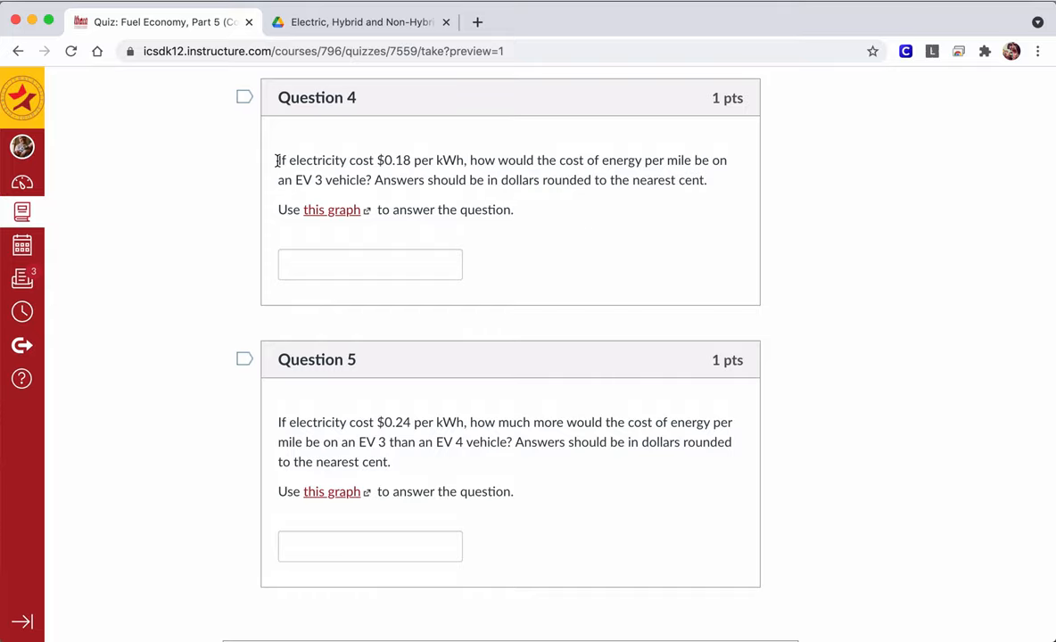
- Open Question 4's linked graph for the $0.18-per-kWh electricity cost, then return to the quiz
{"action": "left_click", "coordinate": [331, 210]}
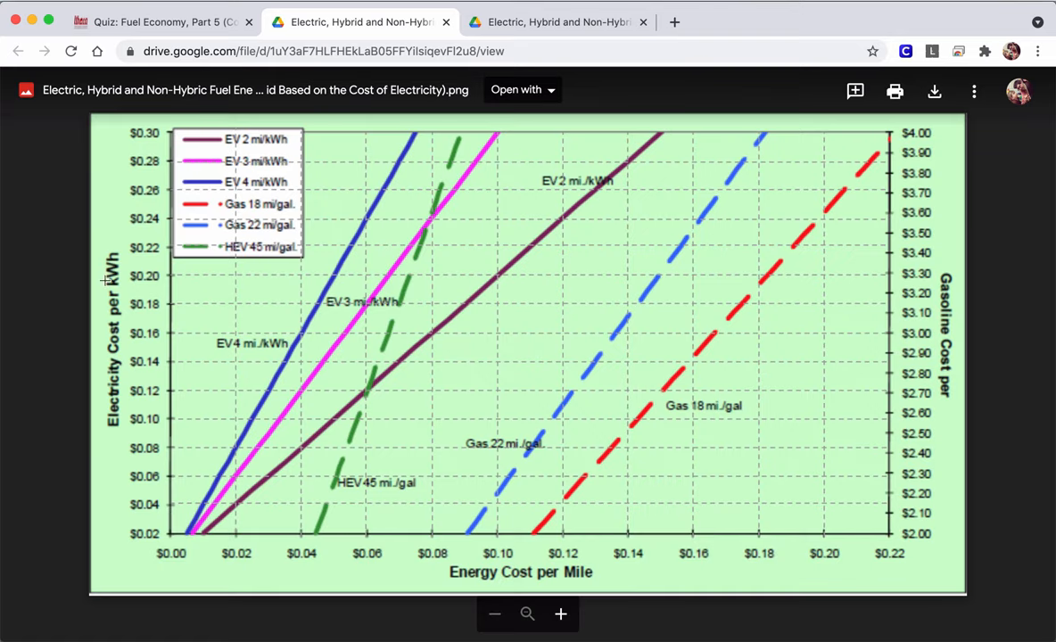
{"action": "mouse_move", "coordinate": [136, 310]}
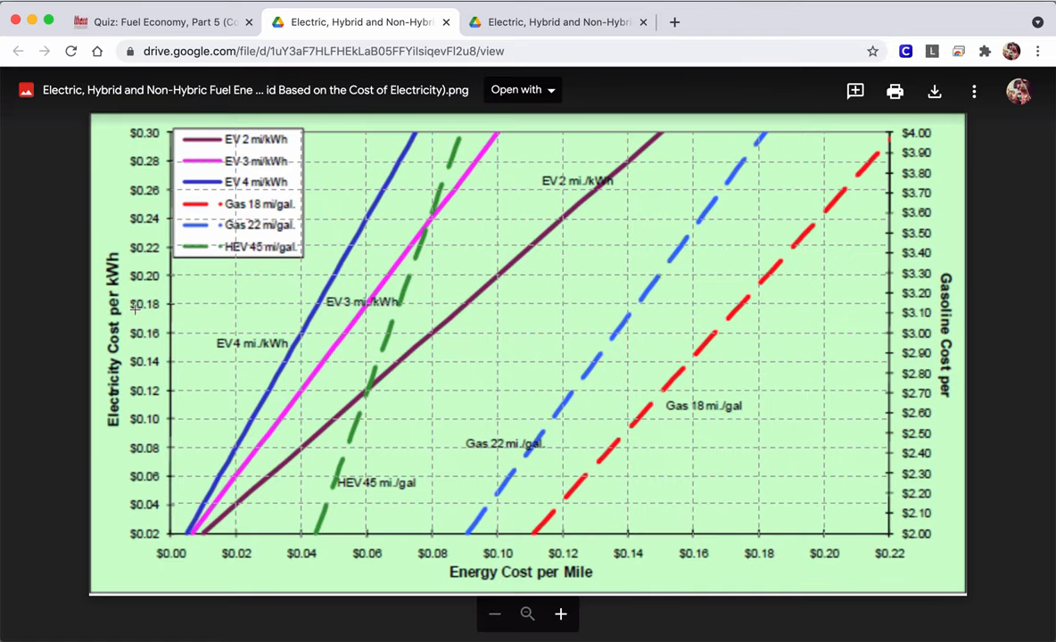
{"action": "mouse_move", "coordinate": [132, 437]}
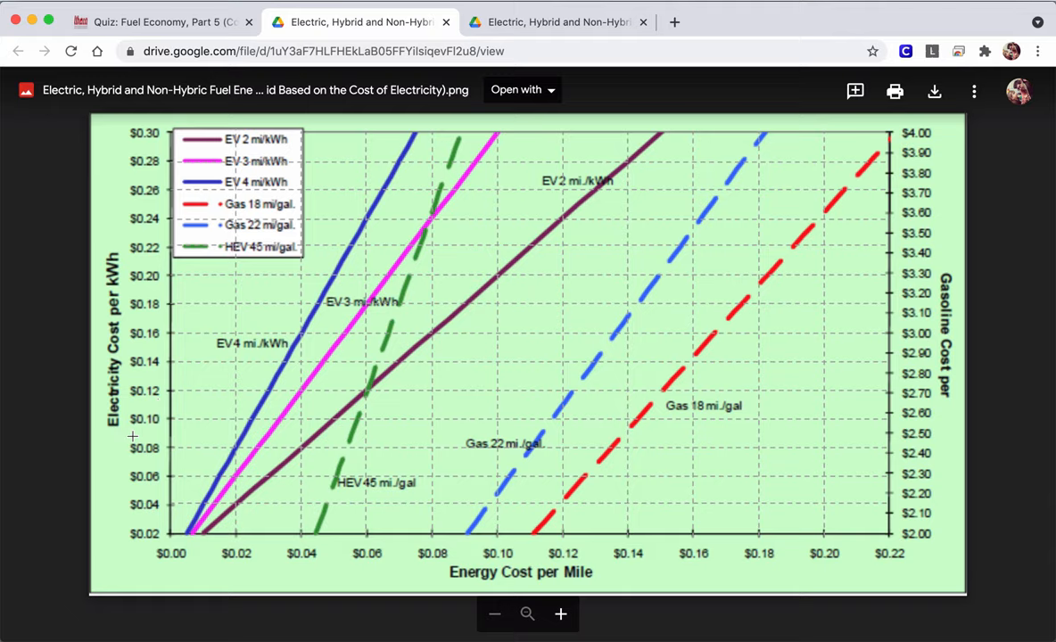
{"action": "mouse_move", "coordinate": [120, 397]}
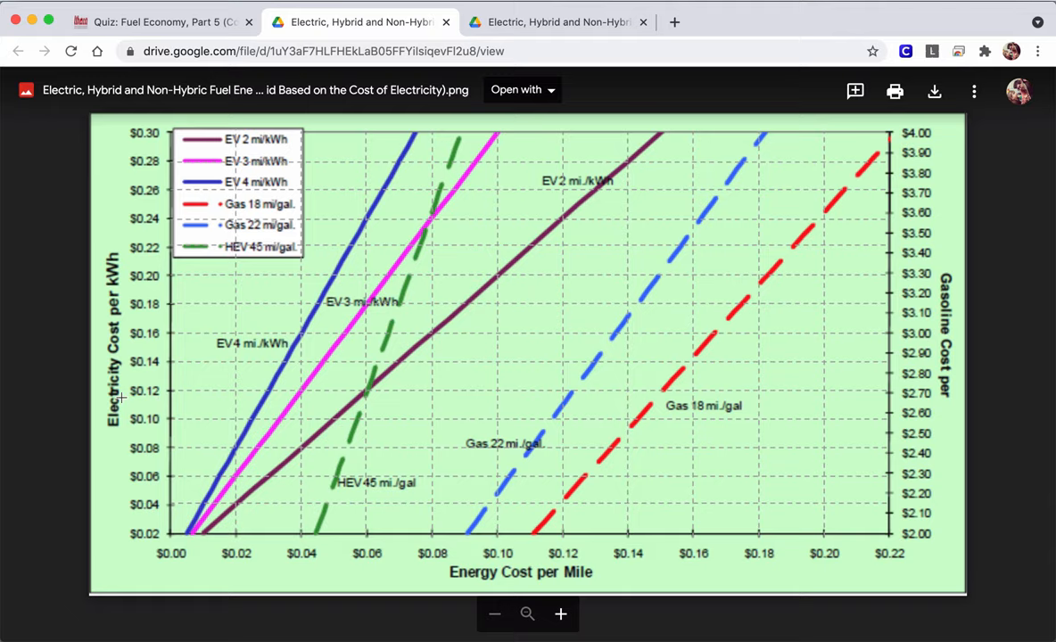
{"action": "left_click", "coordinate": [160, 21]}
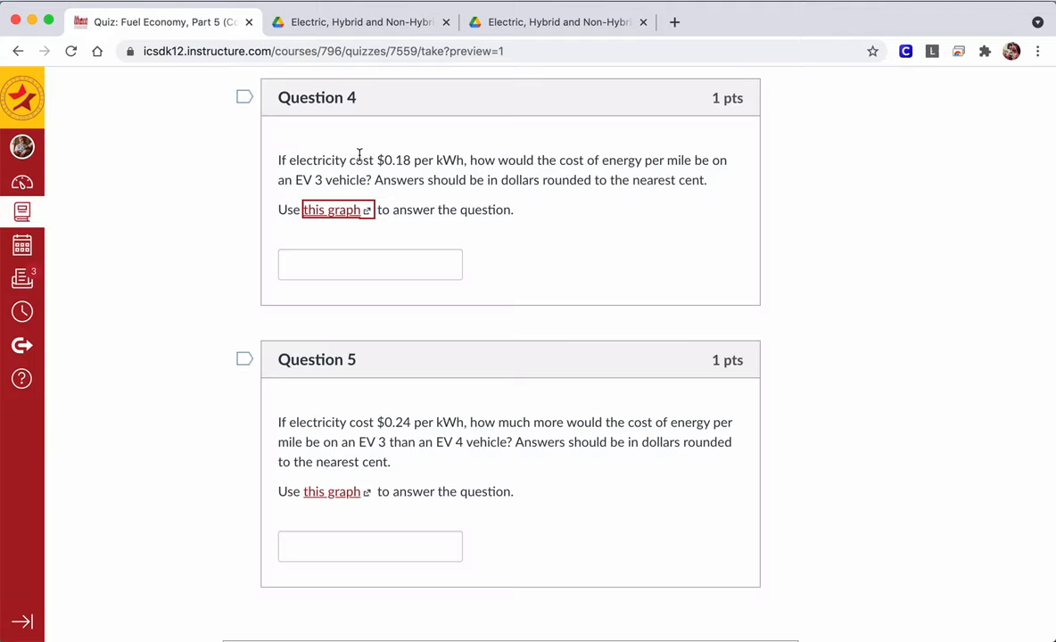
- Highlight $0.18 per kWh, check the graph's EV 3 line, and enter .06 for Question 4
{"action": "left_click_drag", "start_coordinate": [377, 160], "coordinate": [463, 159]}
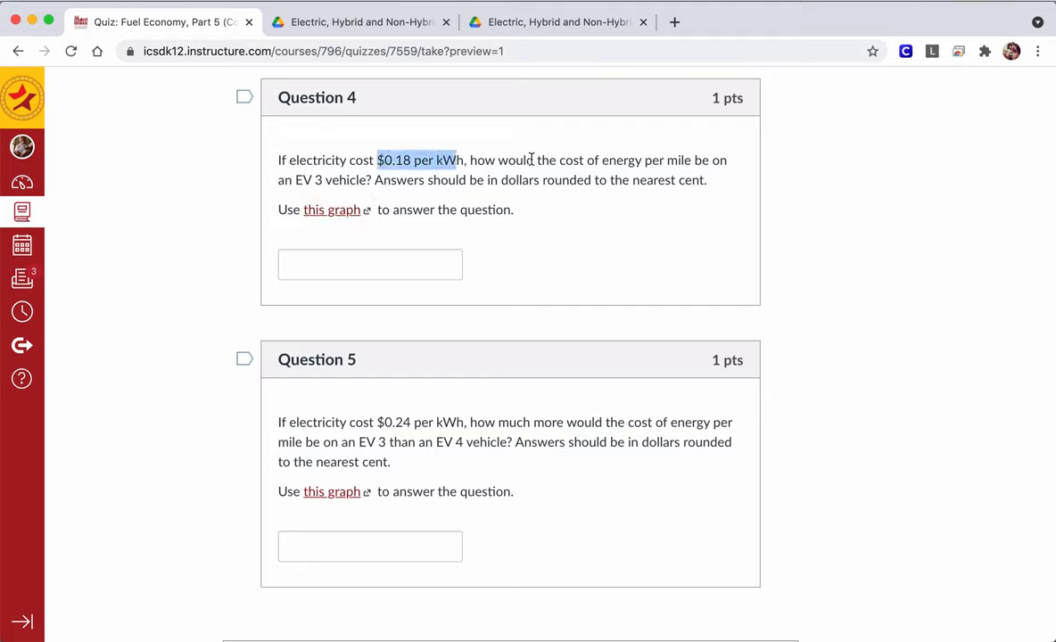
{"action": "mouse_move", "coordinate": [633, 159]}
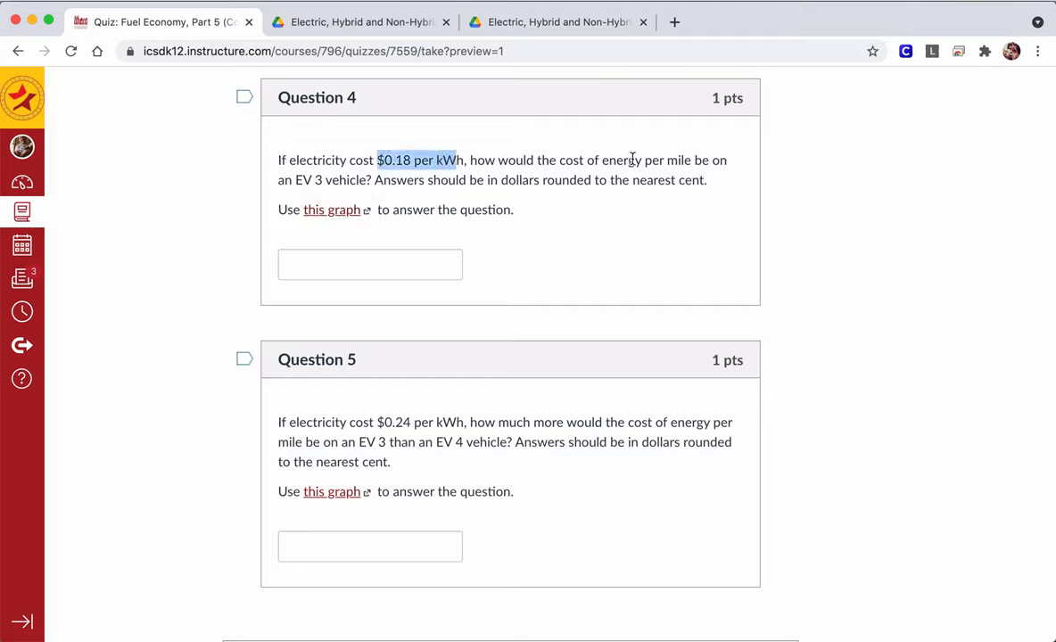
{"action": "mouse_move", "coordinate": [537, 172]}
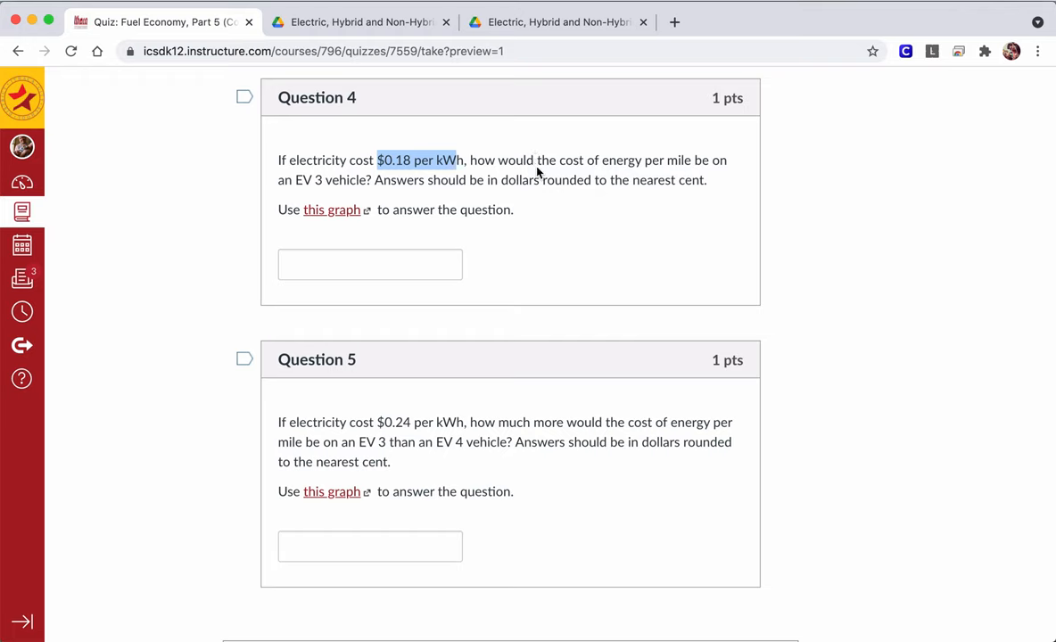
{"action": "left_click", "coordinate": [360, 21]}
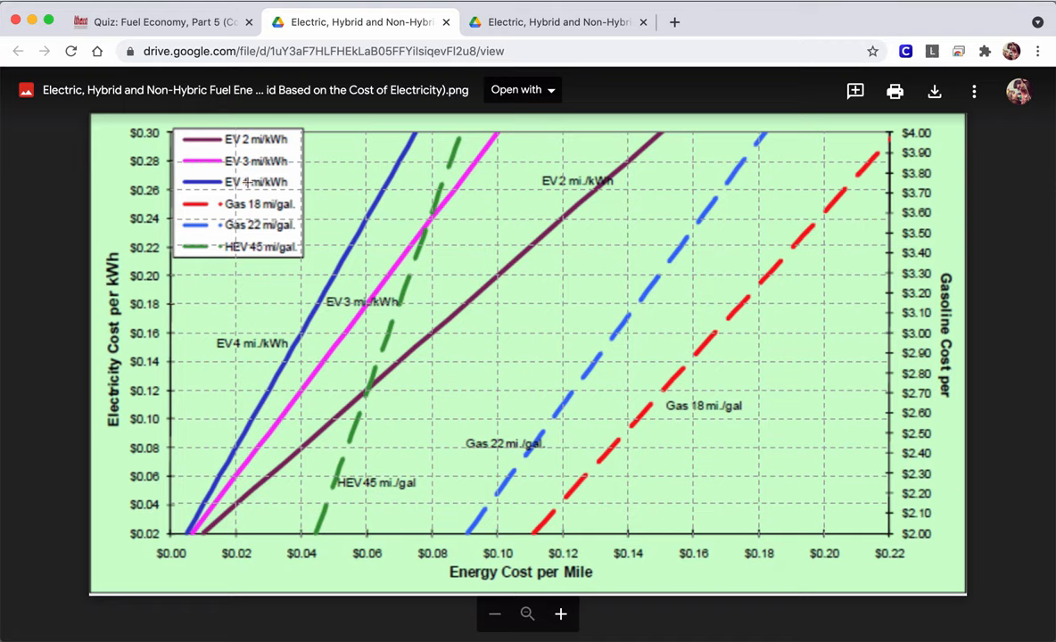
{"action": "mouse_move", "coordinate": [132, 72]}
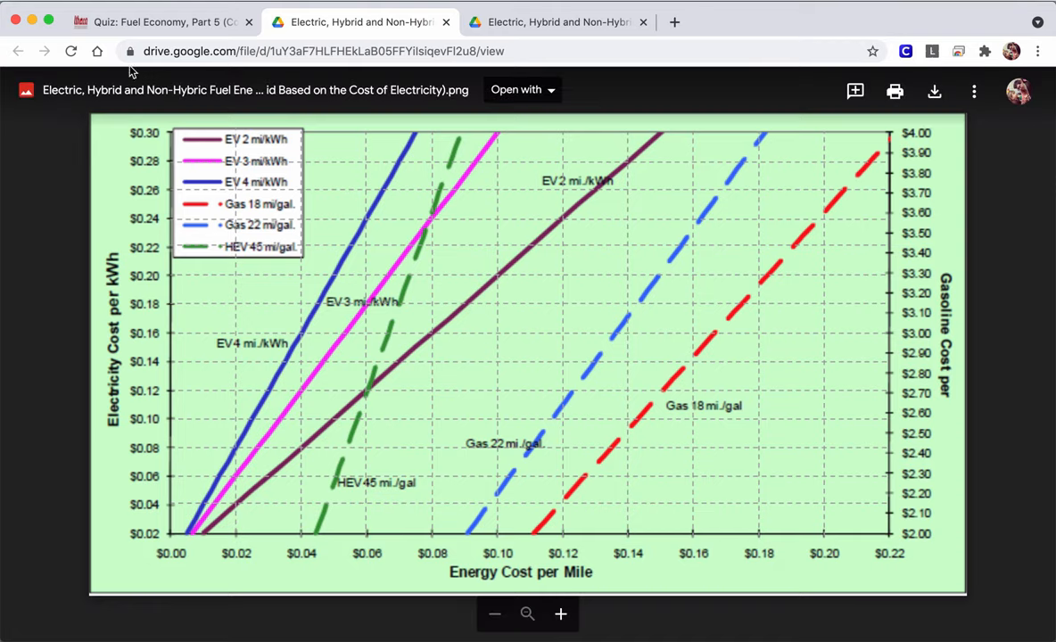
{"action": "left_click", "coordinate": [165, 21]}
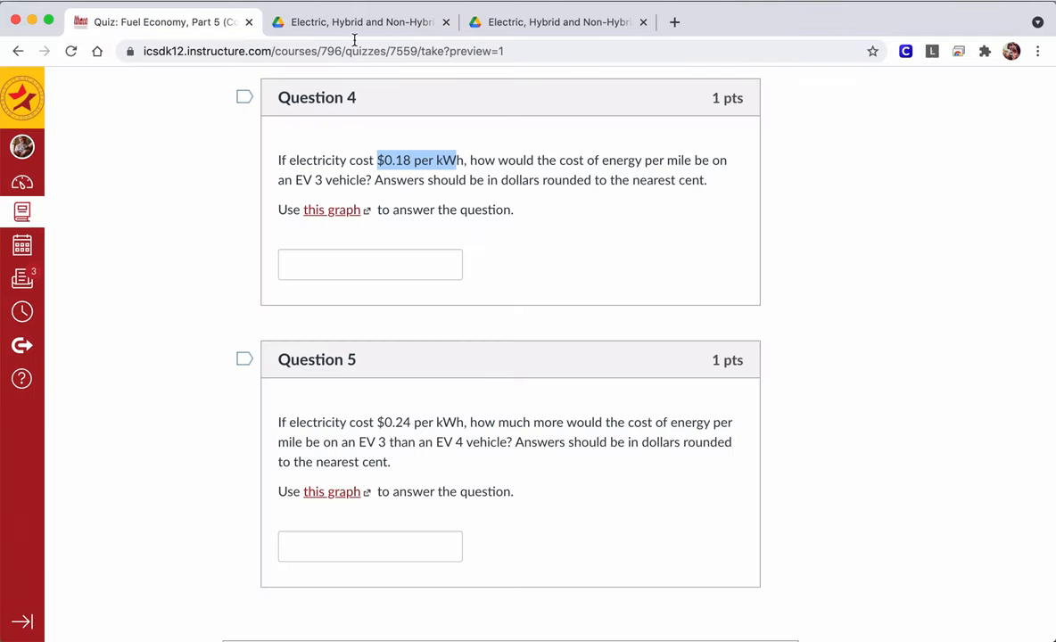
{"action": "left_click", "coordinate": [359, 21]}
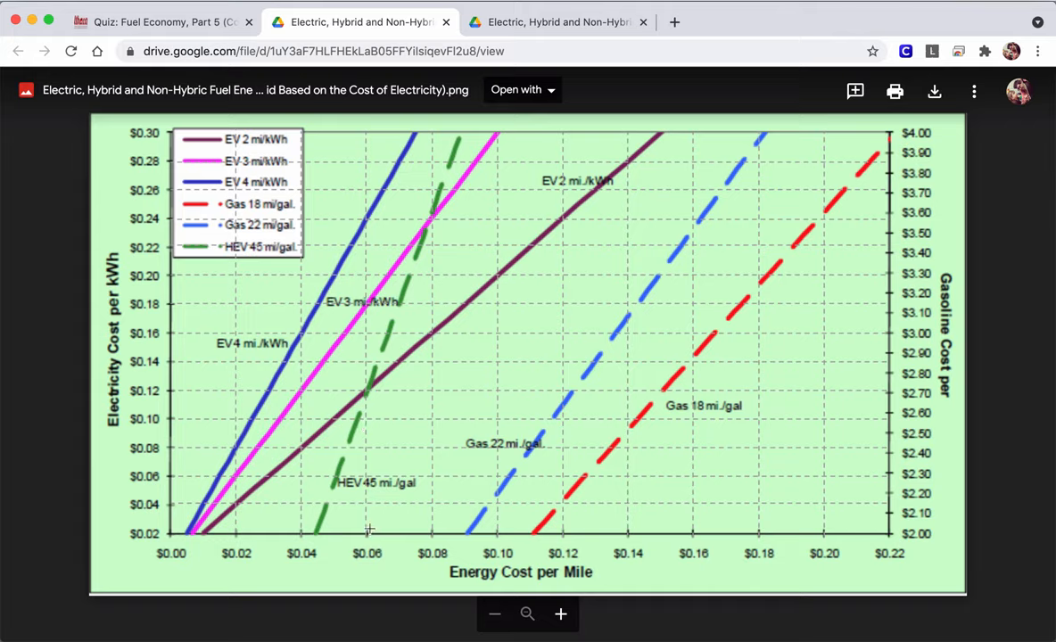
{"action": "left_click", "coordinate": [165, 21]}
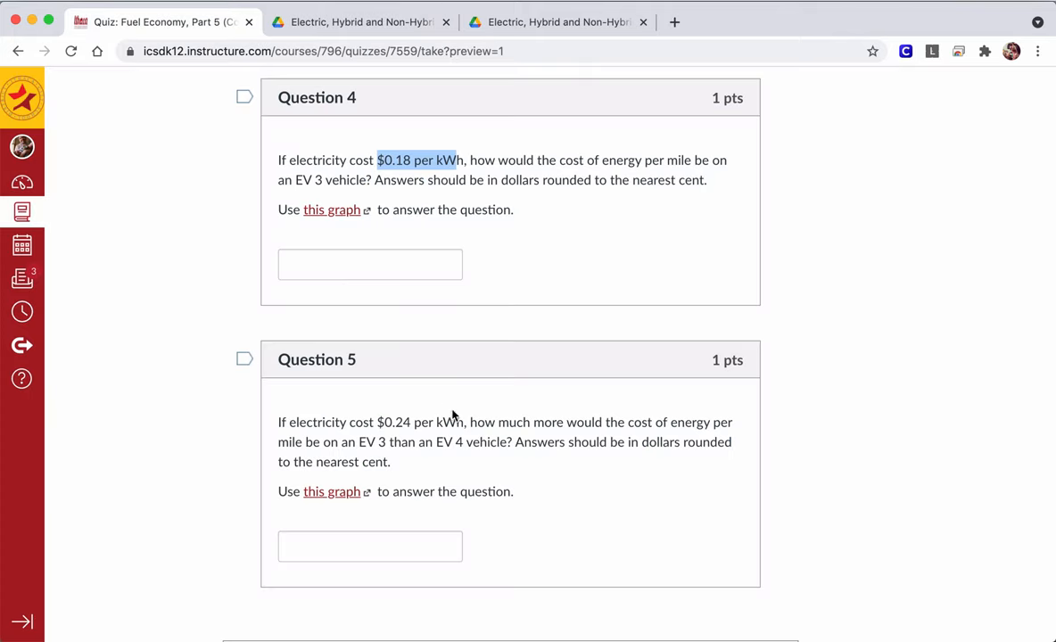
{"action": "type", "text": ".06"}
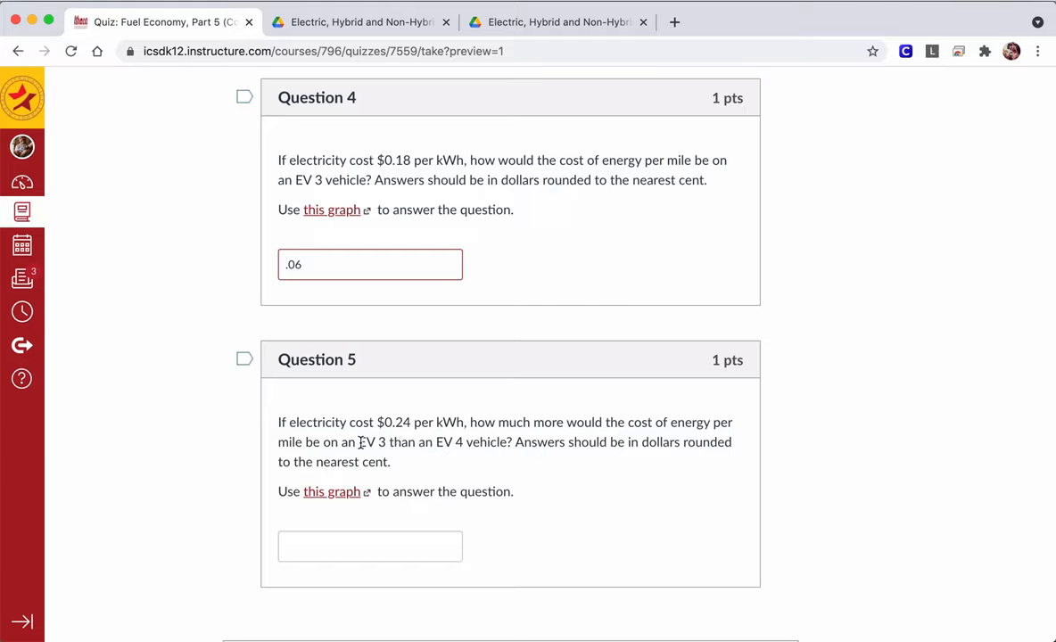
{"action": "mouse_move", "coordinate": [587, 420]}
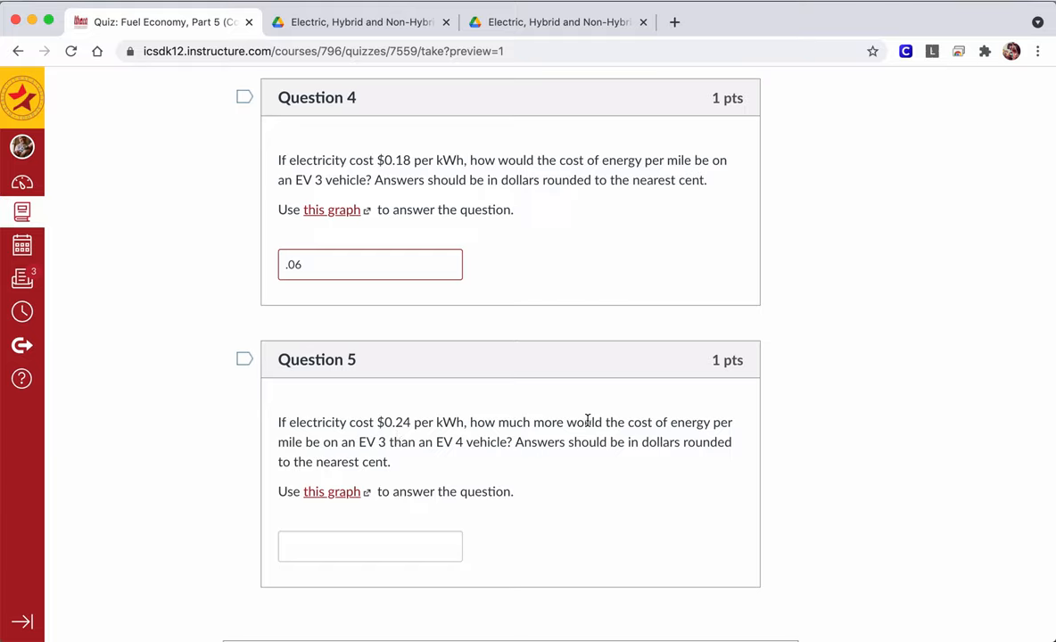